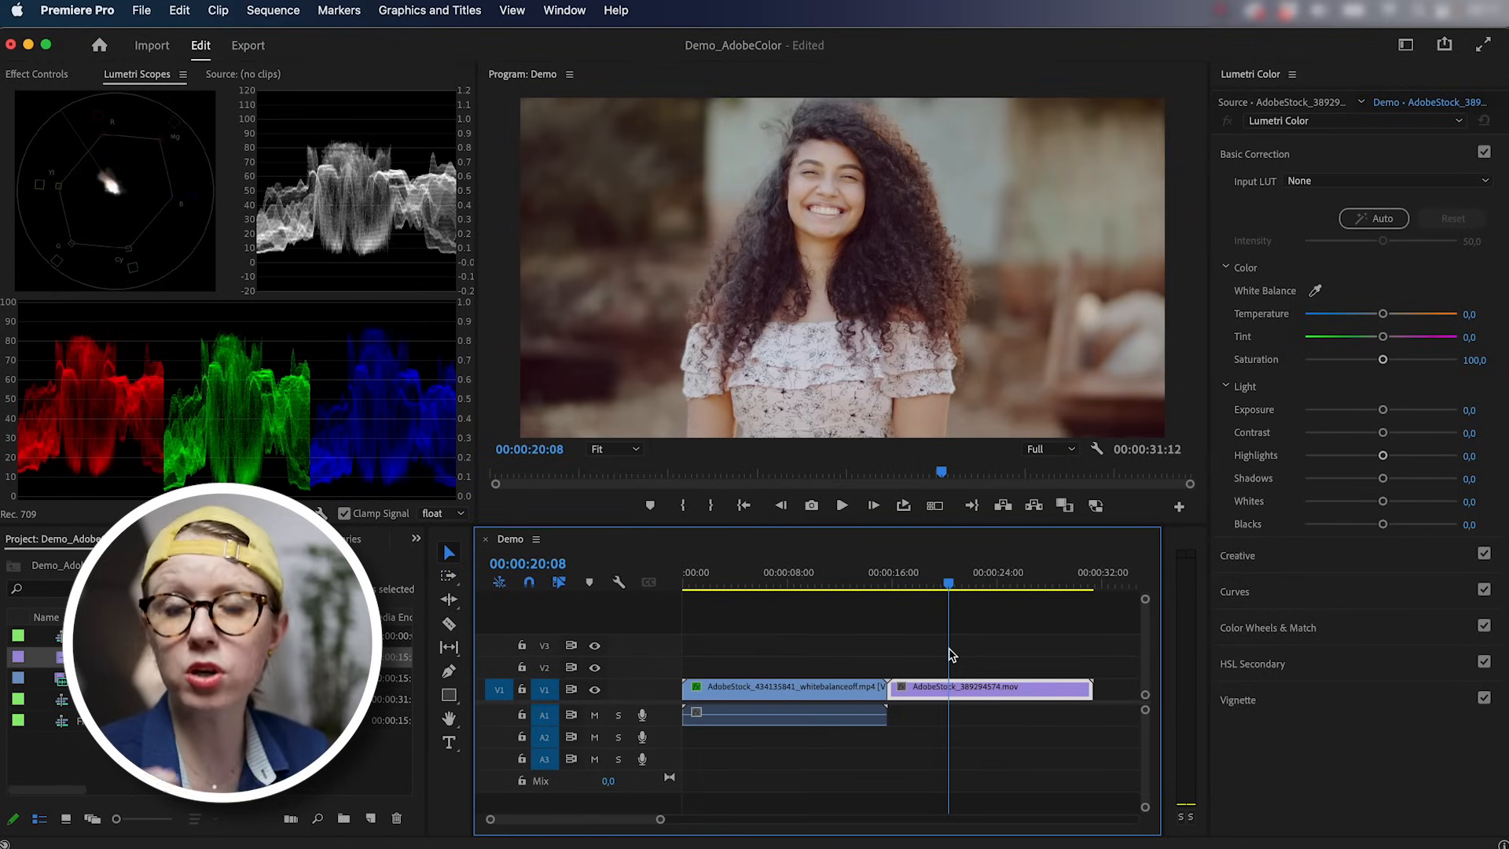
# Select the second clip and nudge its exposure and shadows in Basic Correction.
pyautogui.click(711, 585)
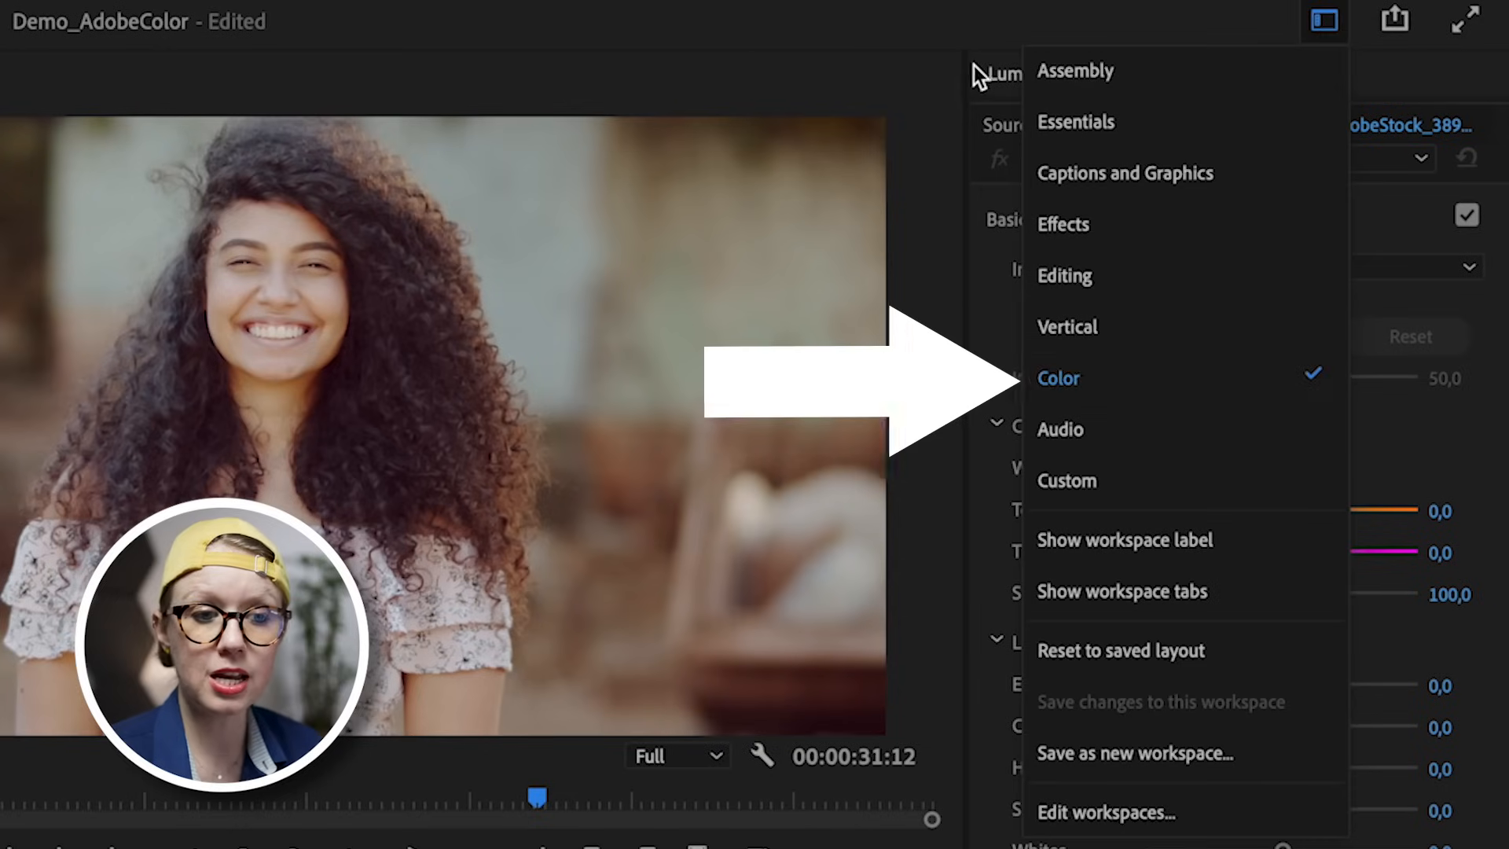
pyautogui.click(1058, 377)
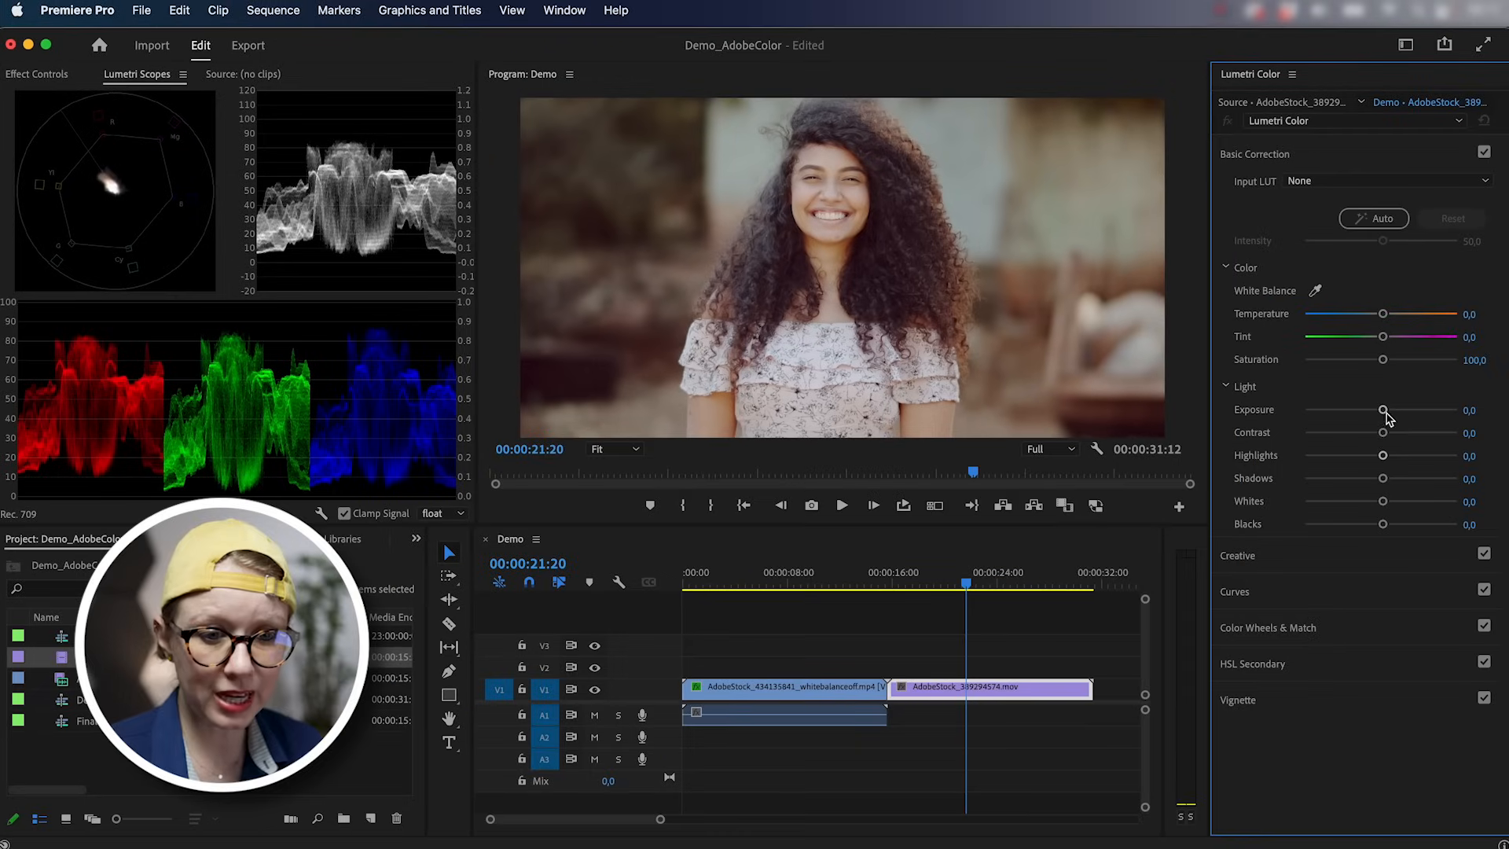
pyautogui.moveTo(1384, 409); pyautogui.dragTo(1388, 408)
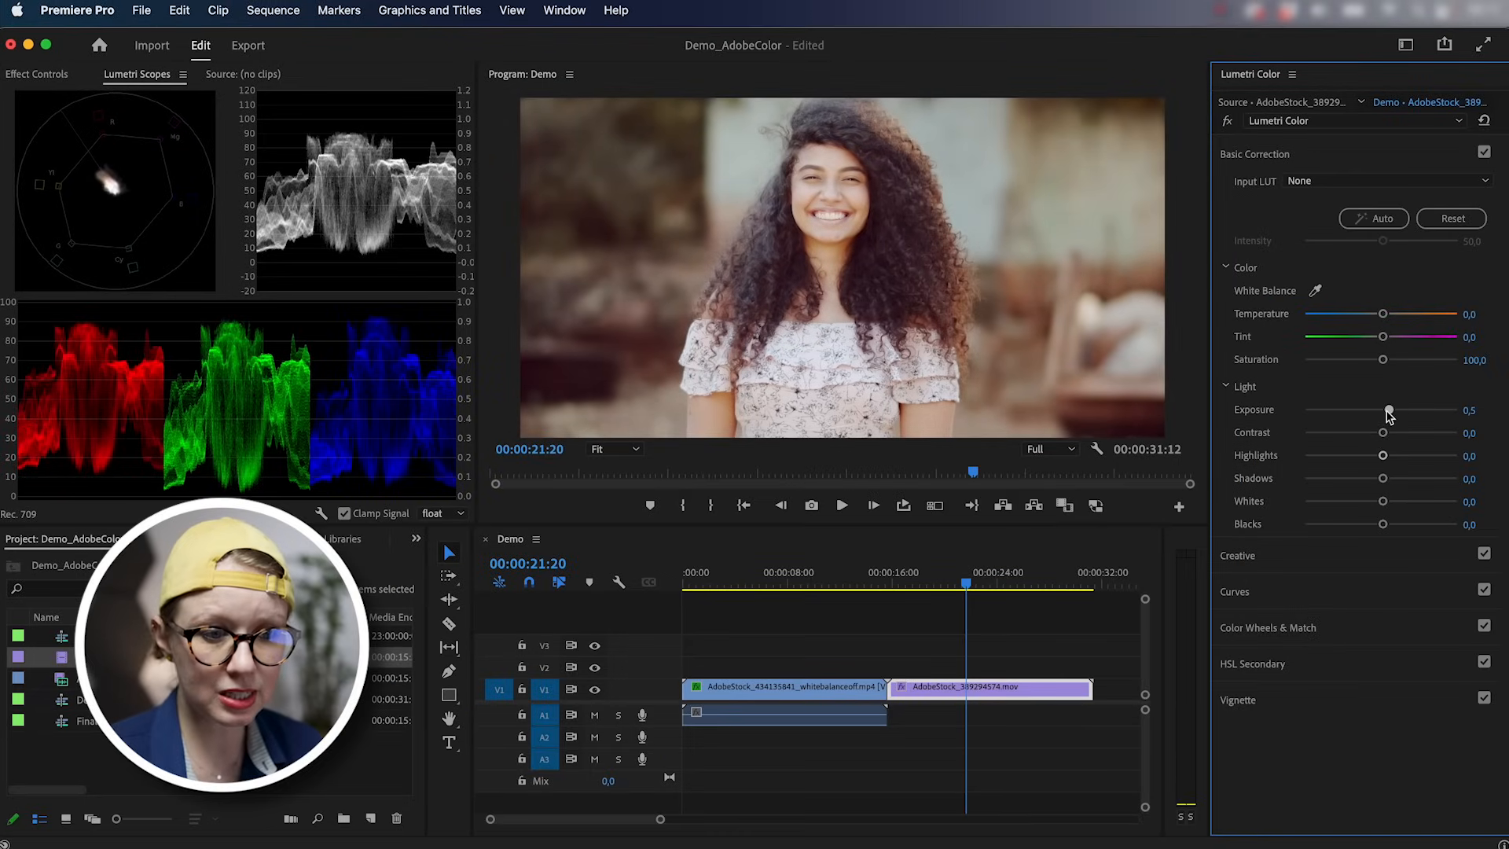
pyautogui.moveTo(1388, 408); pyautogui.dragTo(1382, 478)
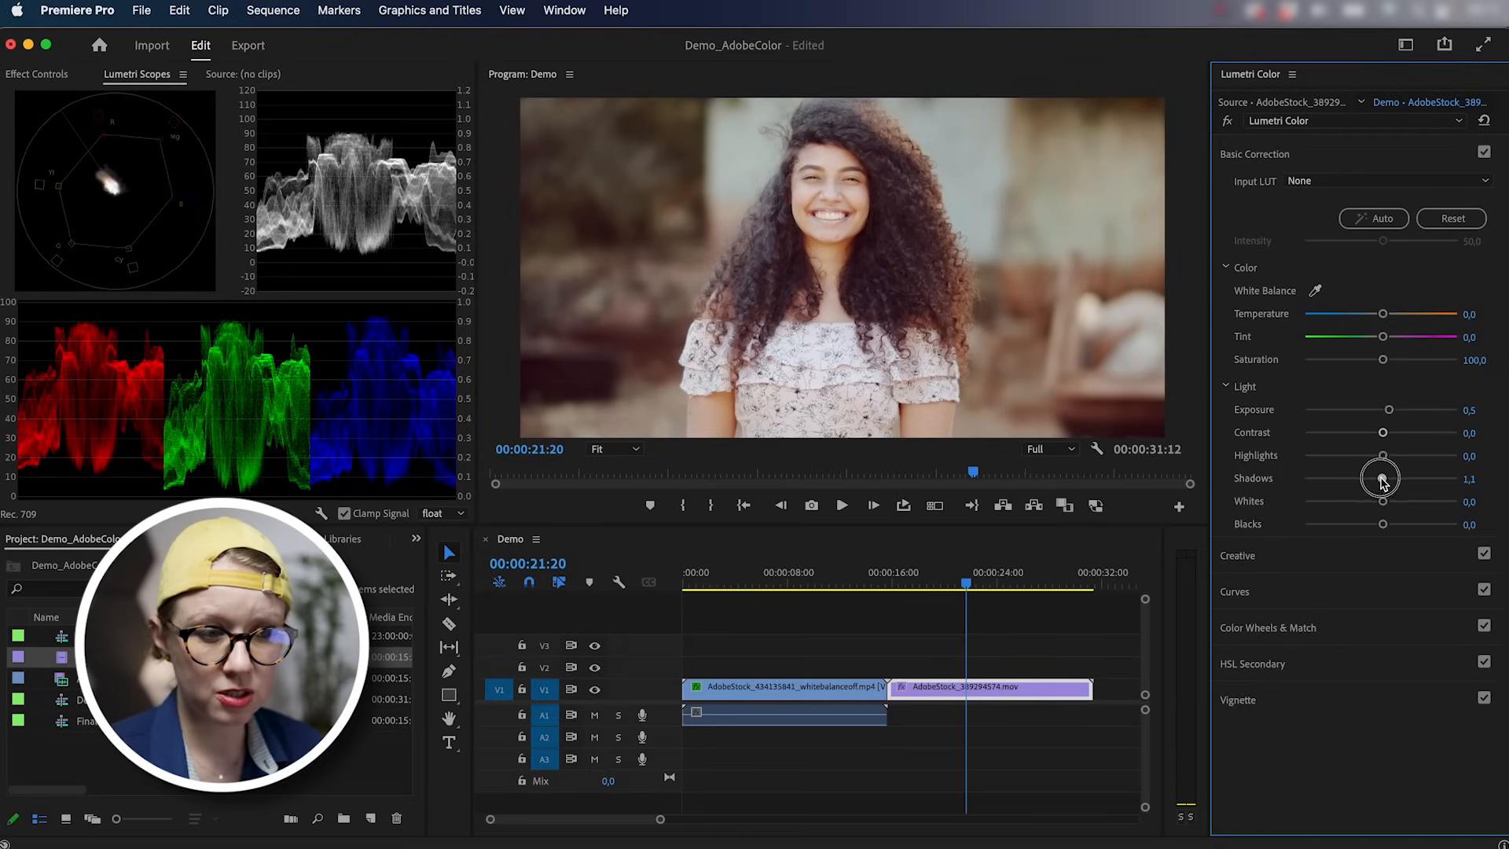
pyautogui.moveTo(1382, 477); pyautogui.dragTo(1371, 478)
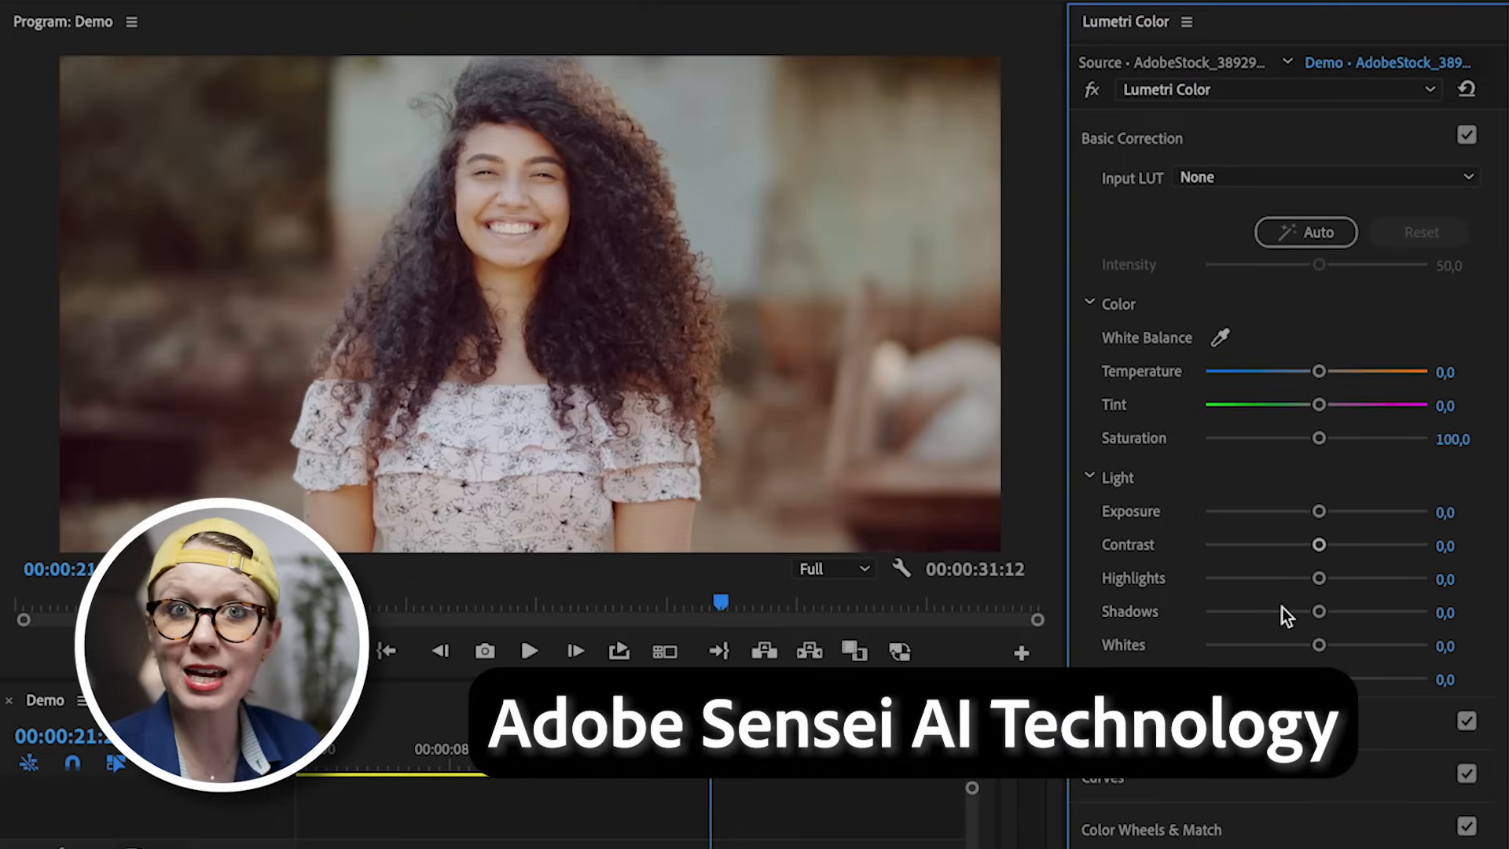
# Apply Auto correction to the second clip and fine-tune its Intensity slider up and down.
pyautogui.click(1304, 232)
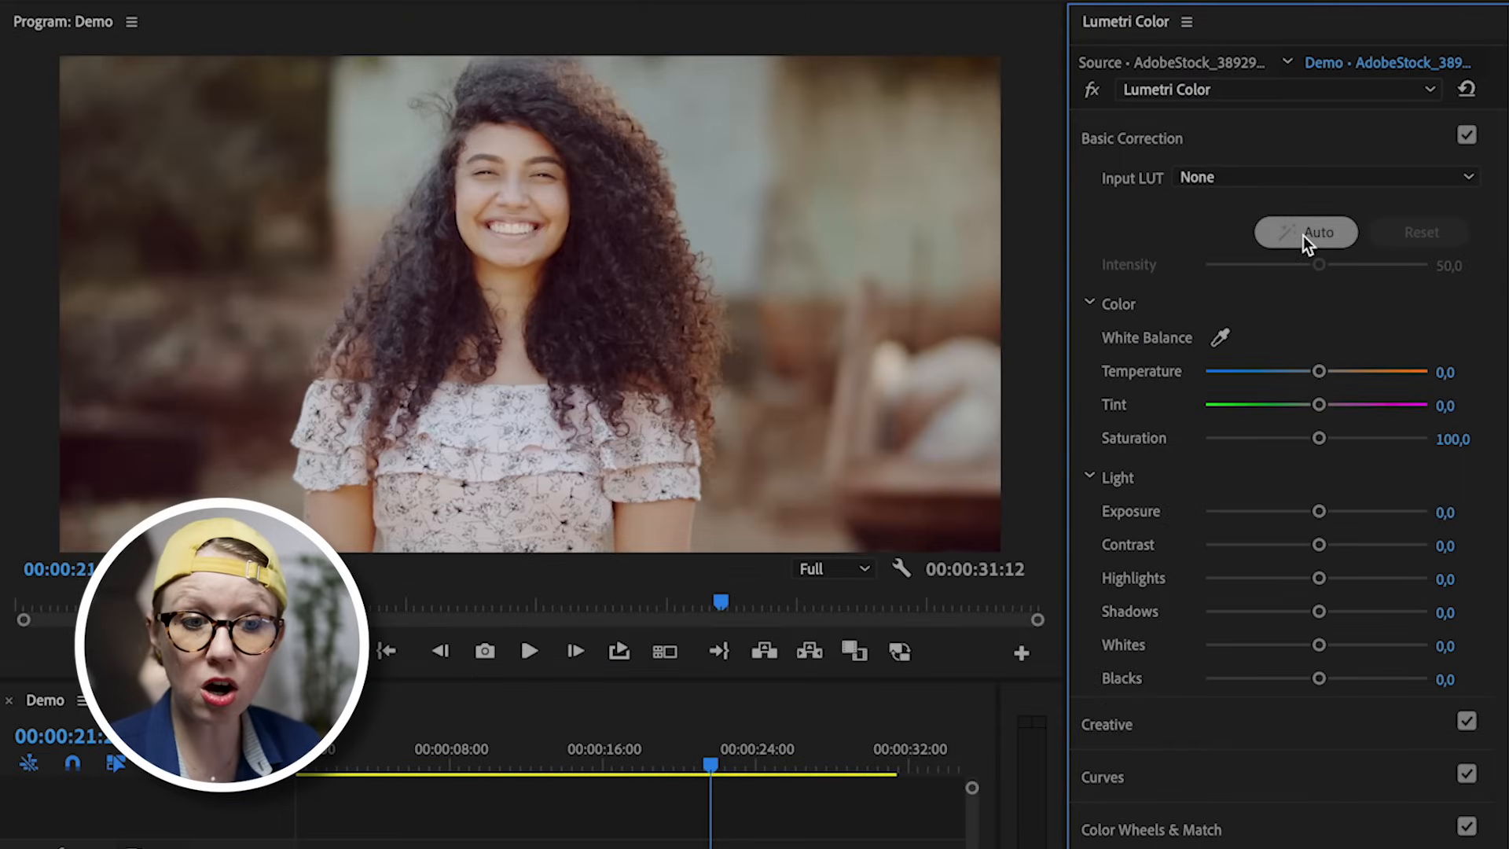
pyautogui.click(1307, 232)
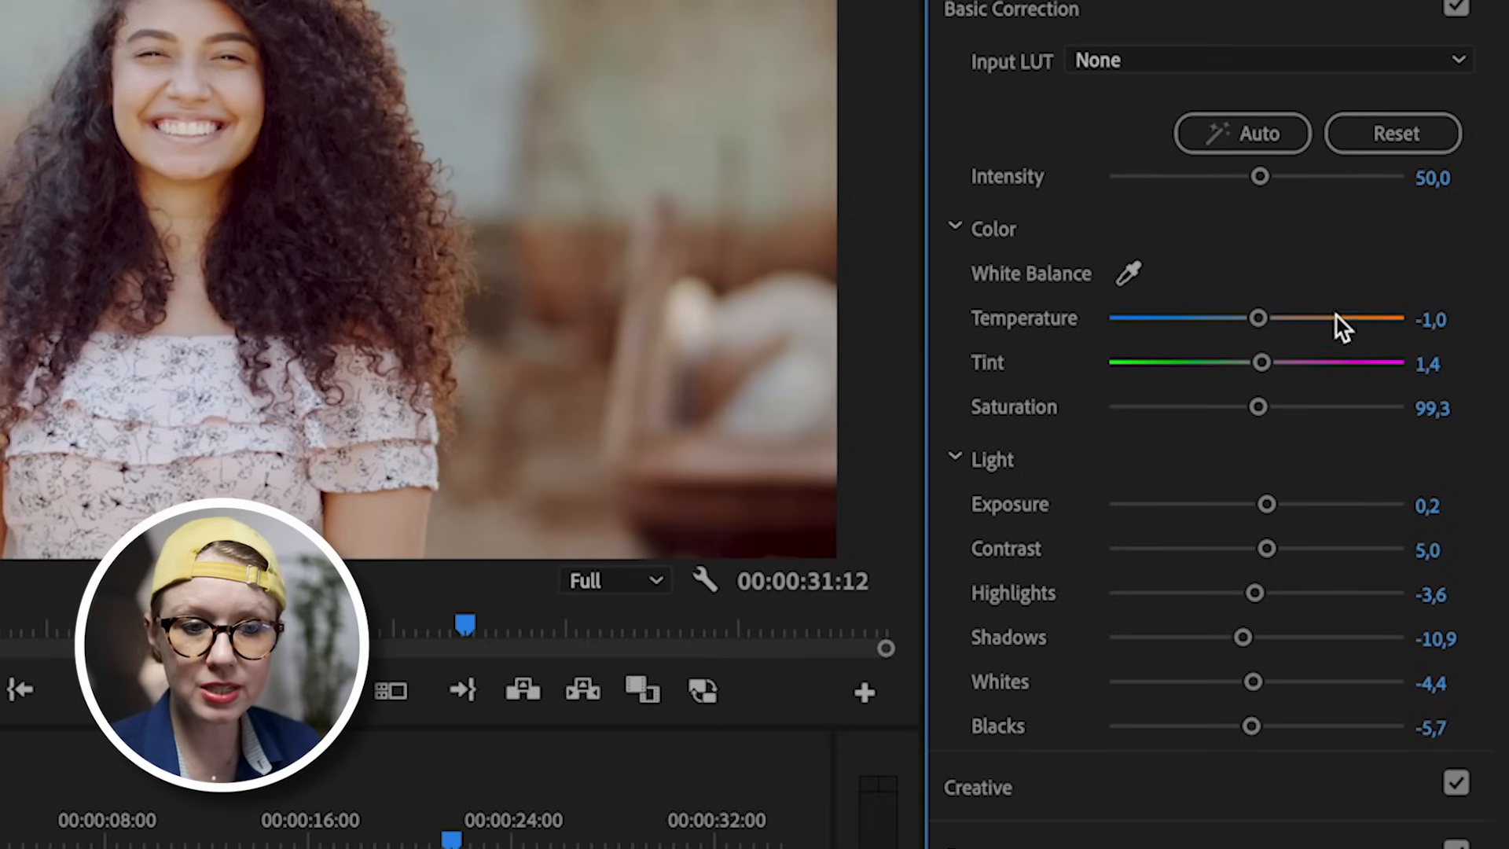
pyautogui.moveTo(1319, 412)
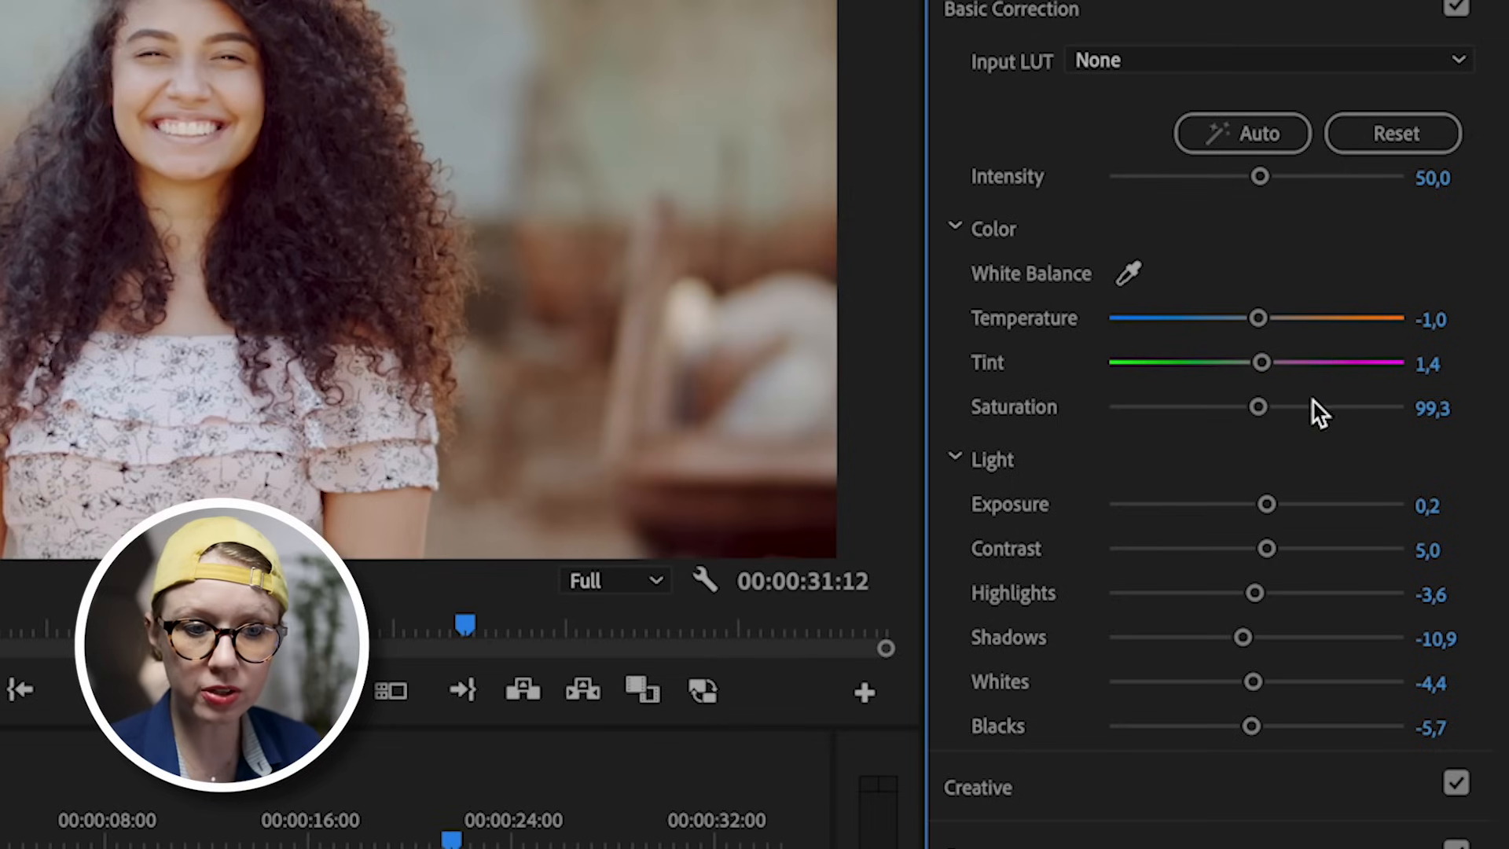
pyautogui.moveTo(1289, 717)
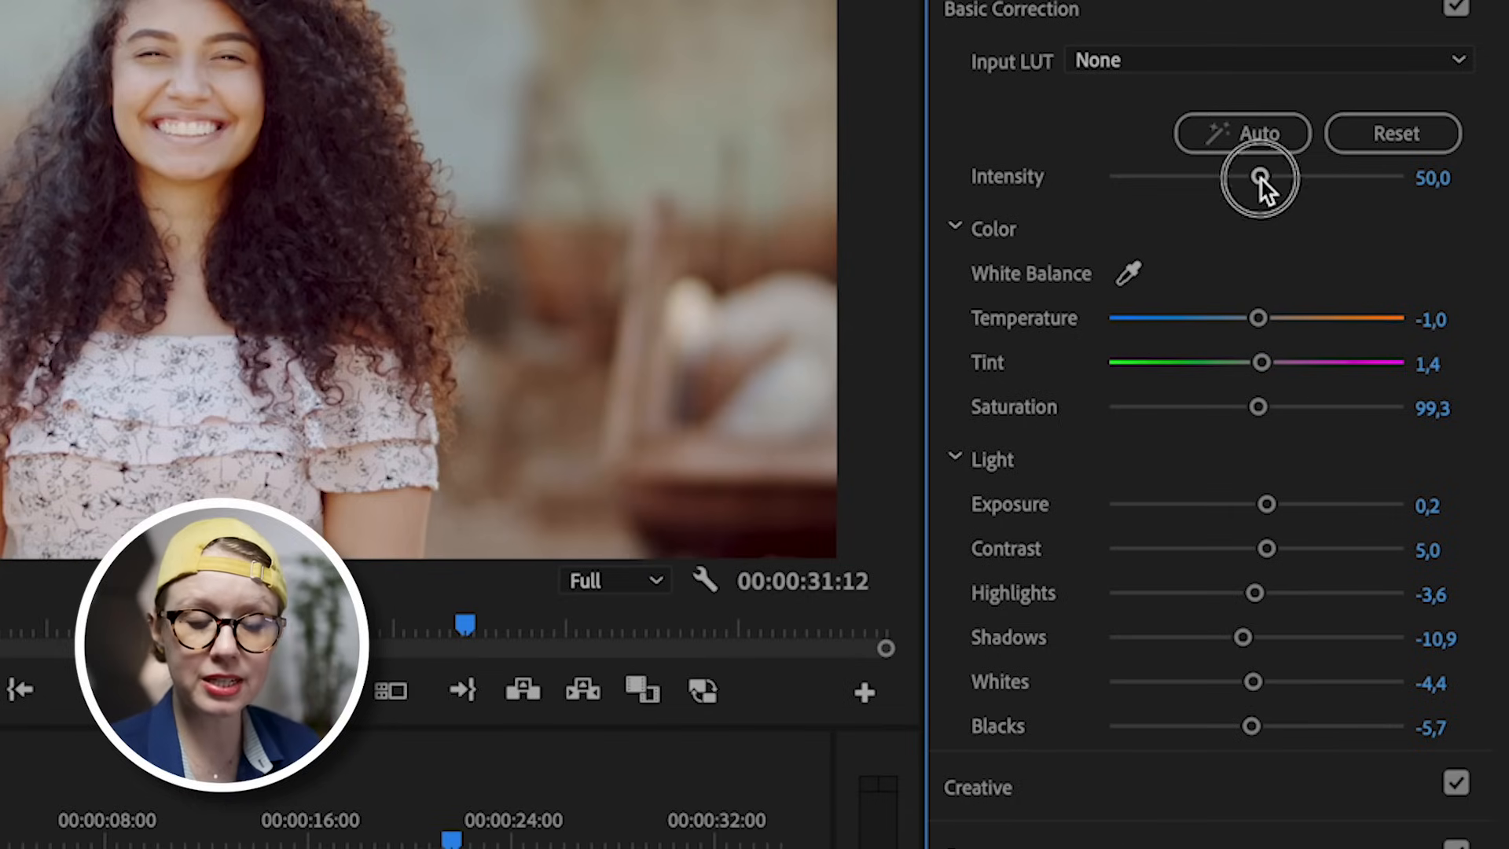
pyautogui.moveTo(1257, 178); pyautogui.dragTo(1311, 178)
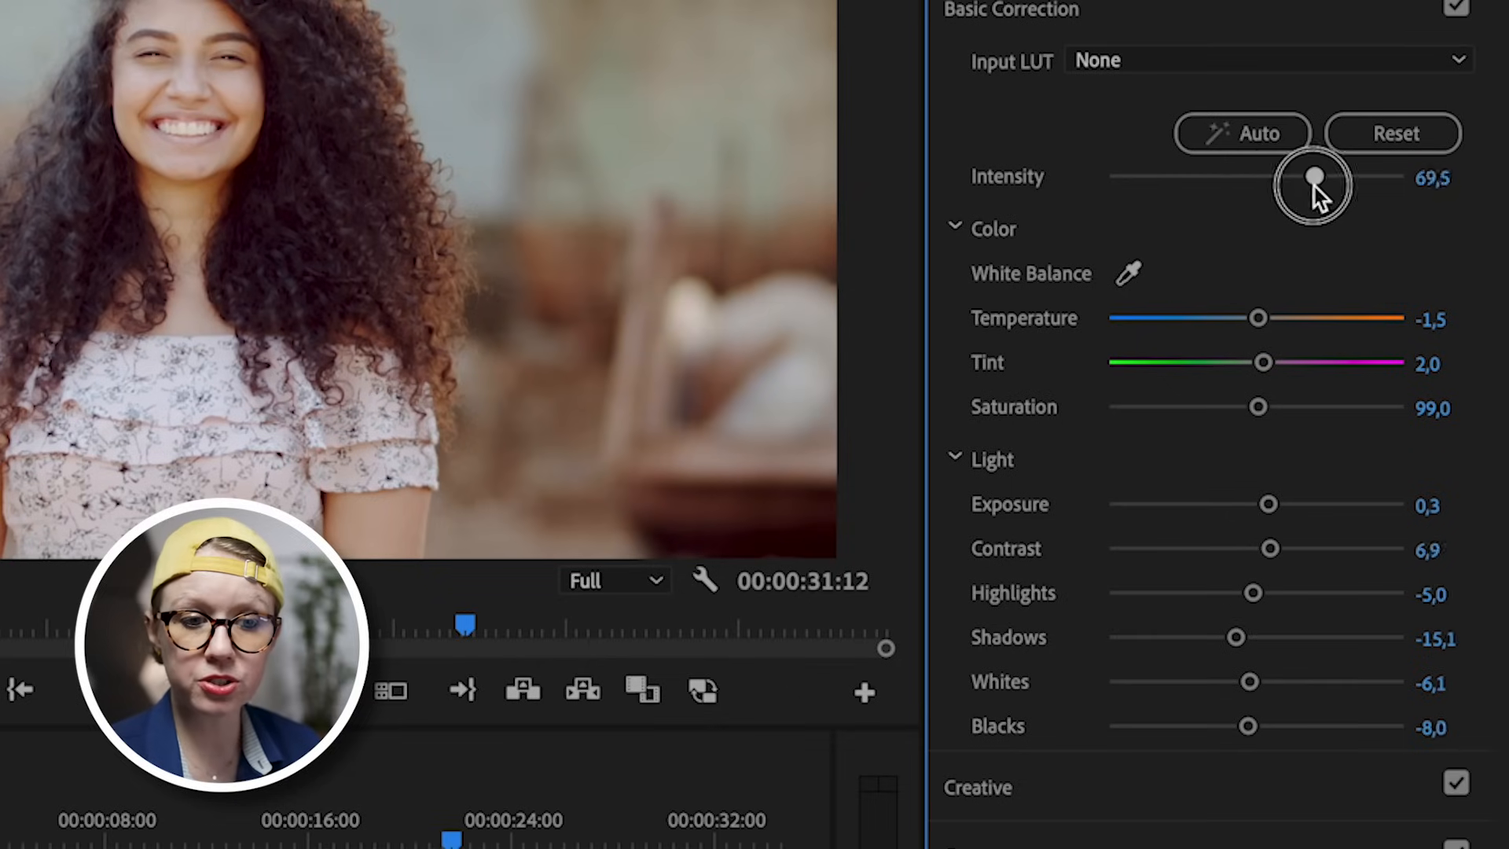
pyautogui.moveTo(1315, 182); pyautogui.dragTo(1220, 183)
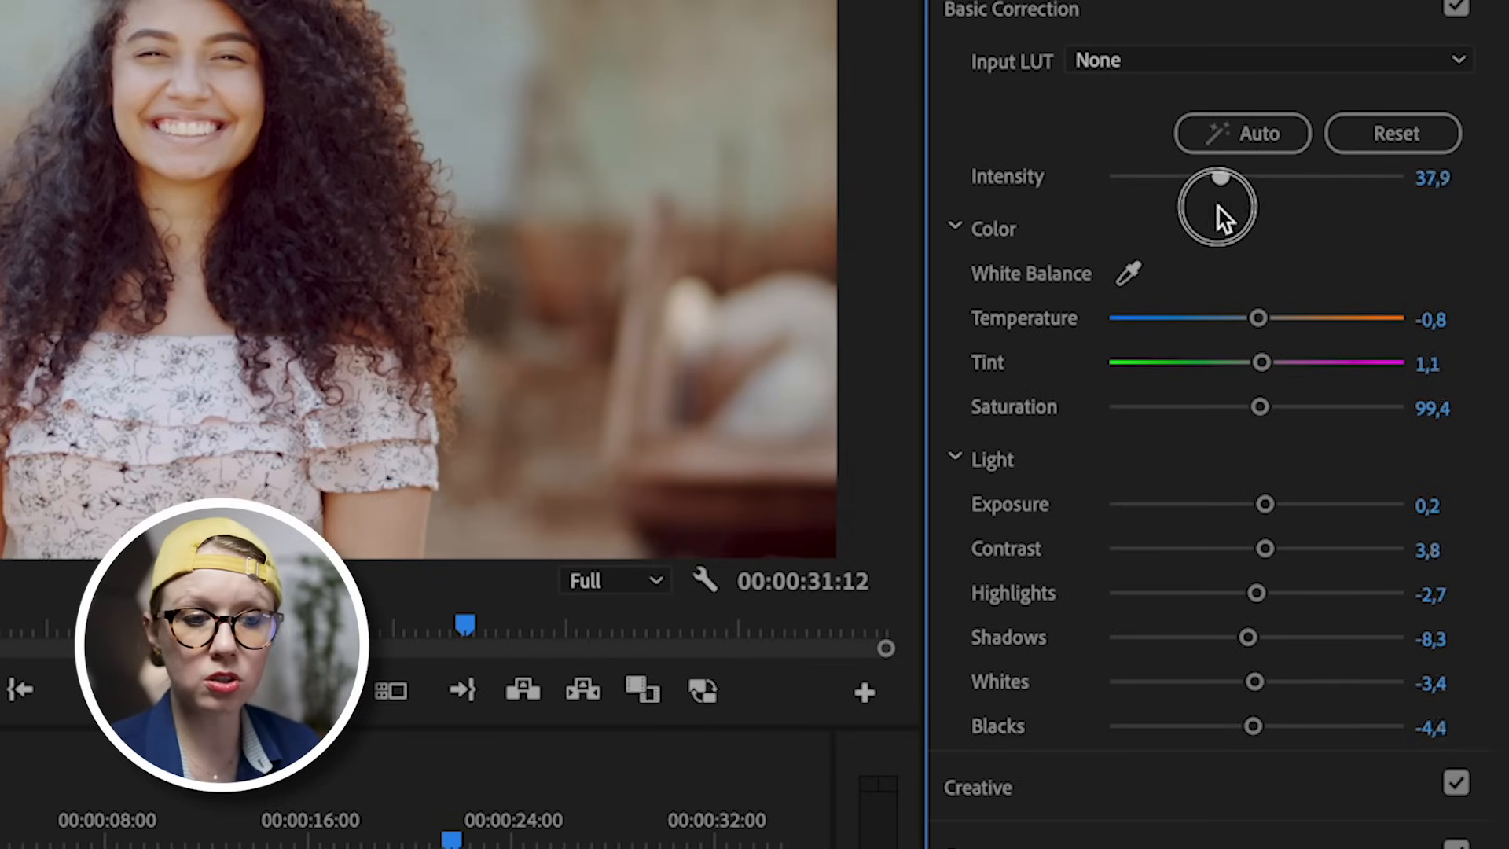
pyautogui.moveTo(1220, 178); pyautogui.dragTo(1237, 177)
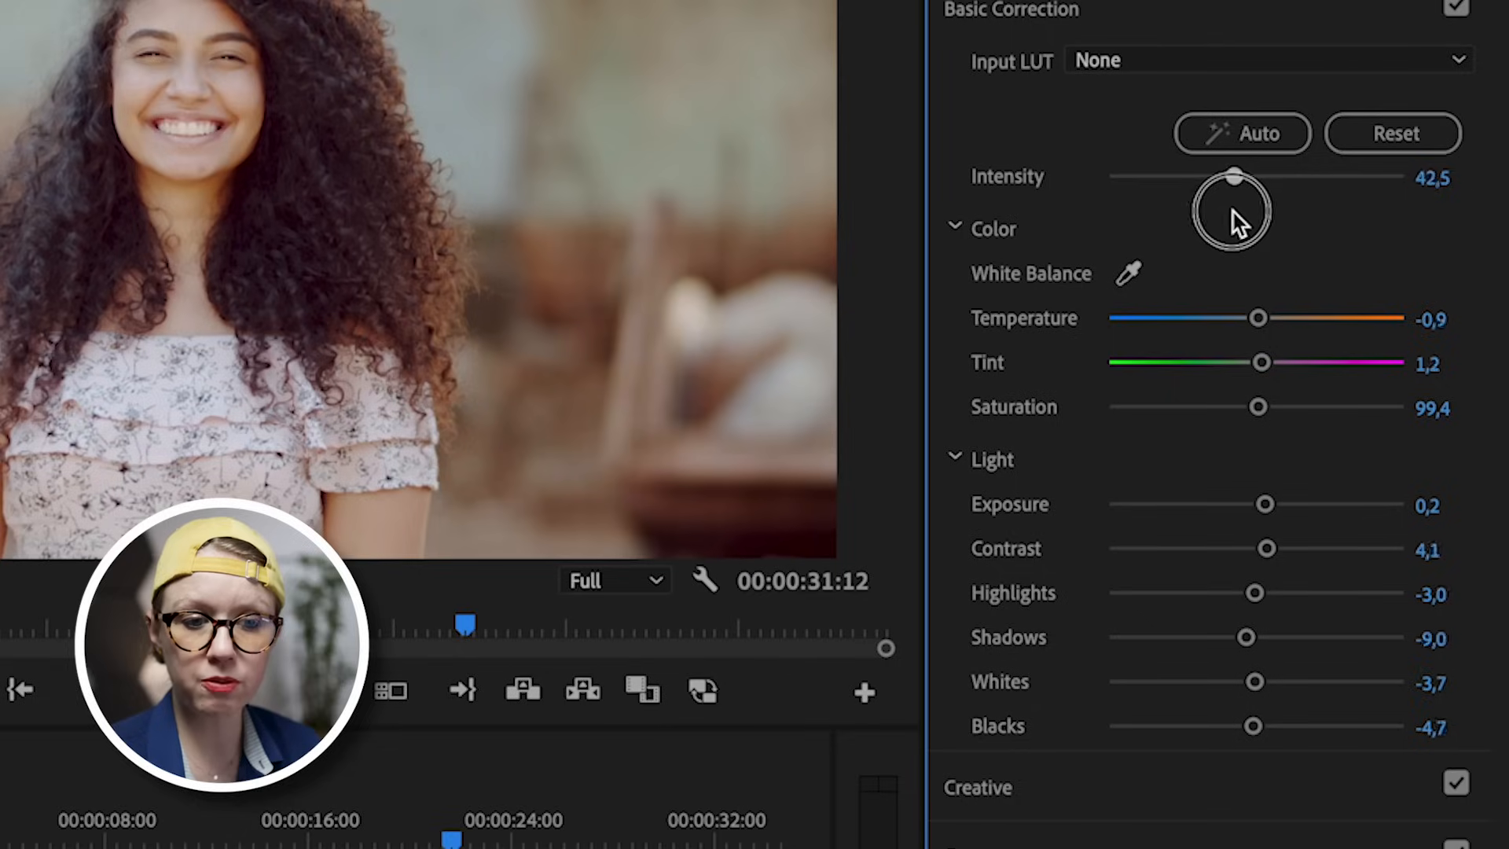
pyautogui.moveTo(1236, 175); pyautogui.dragTo(1279, 174)
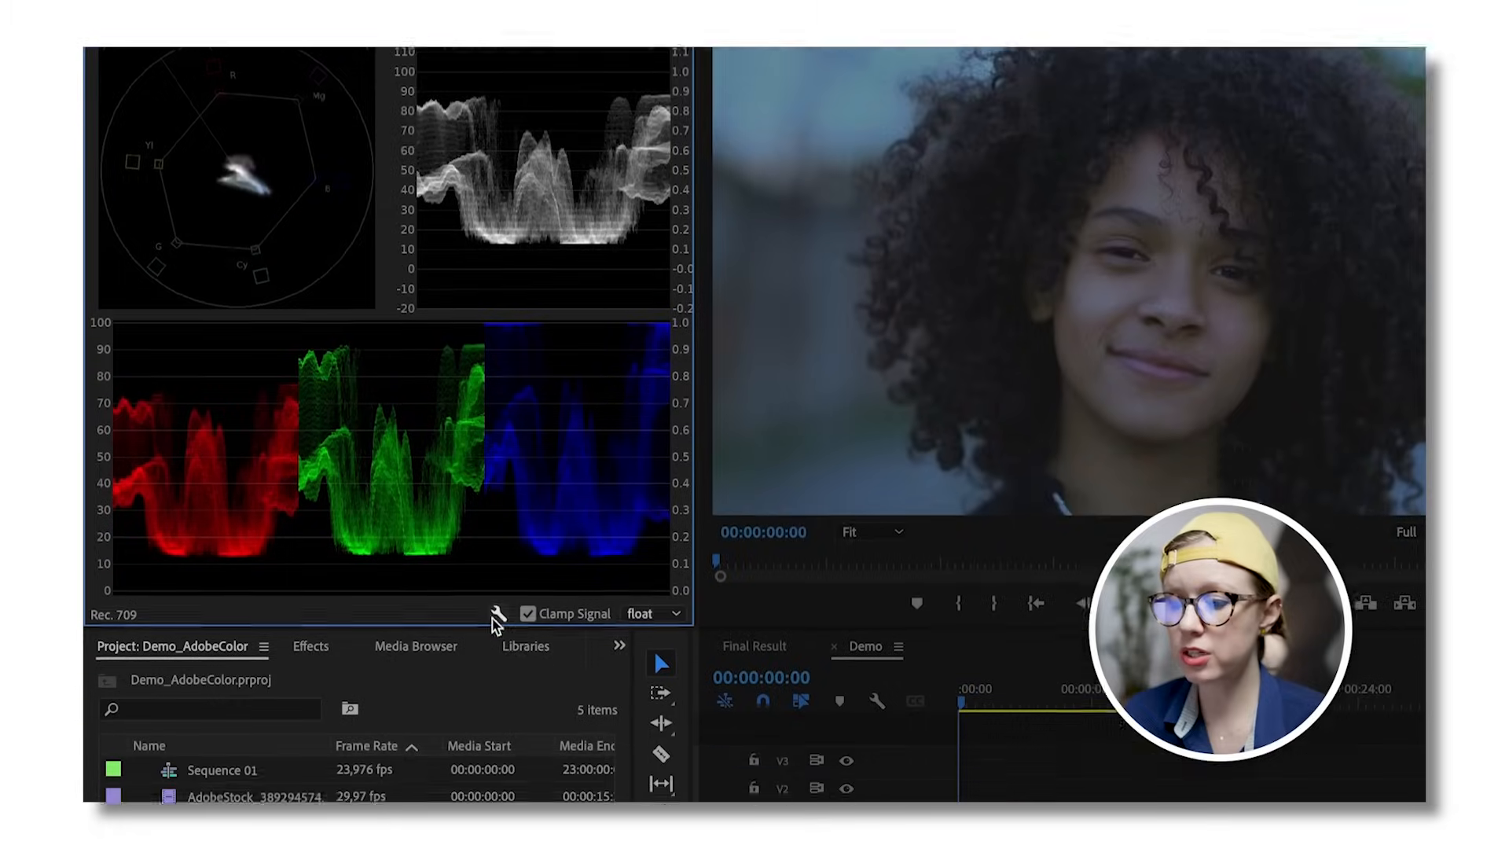
pyautogui.click(495, 616)
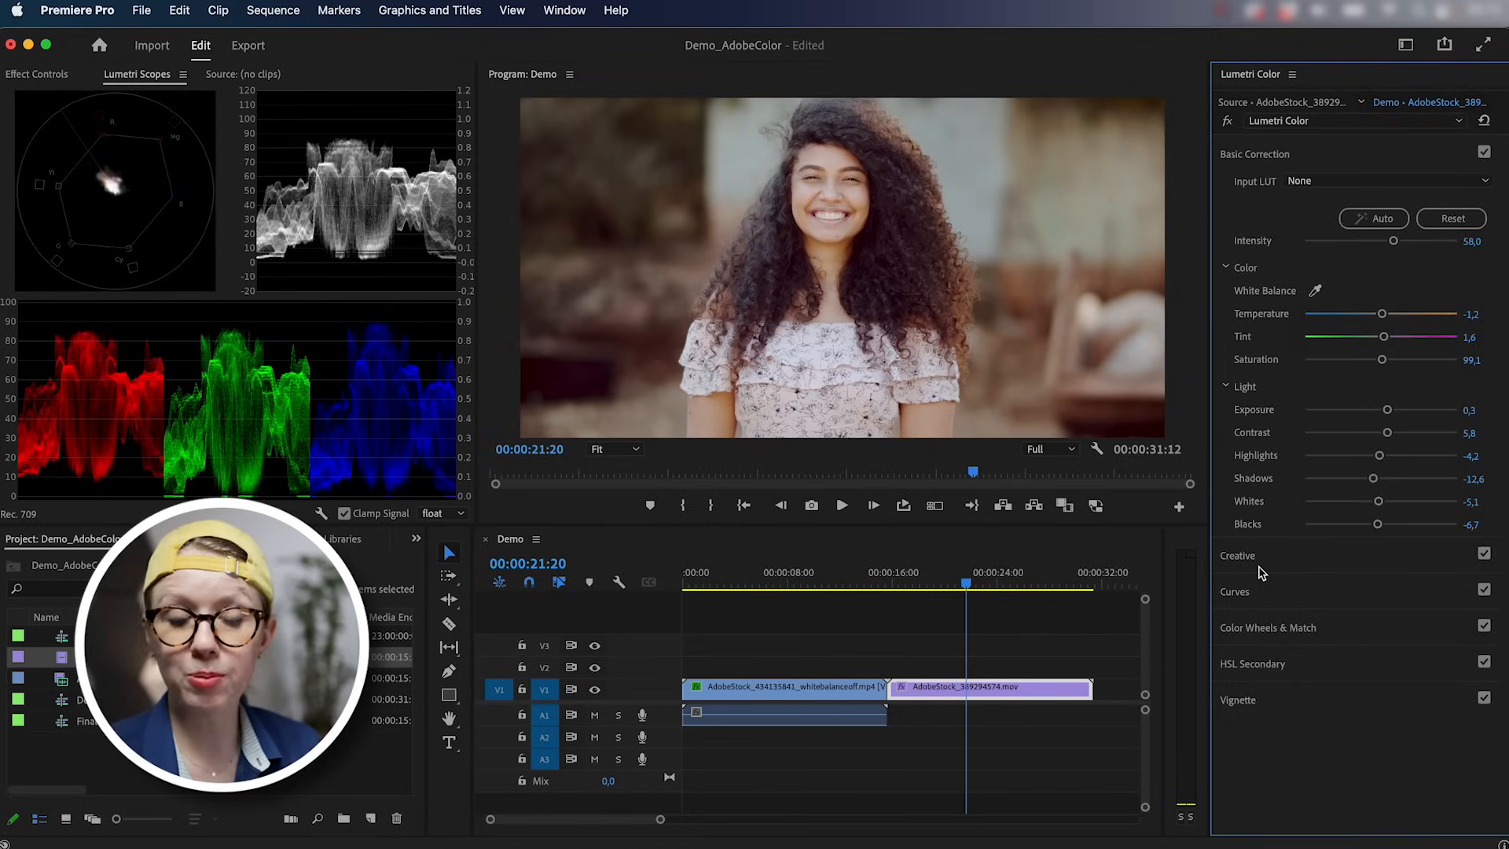
# Expand Color Wheels & Match and switch the program monitor to Comparison View.
pyautogui.click(1269, 627)
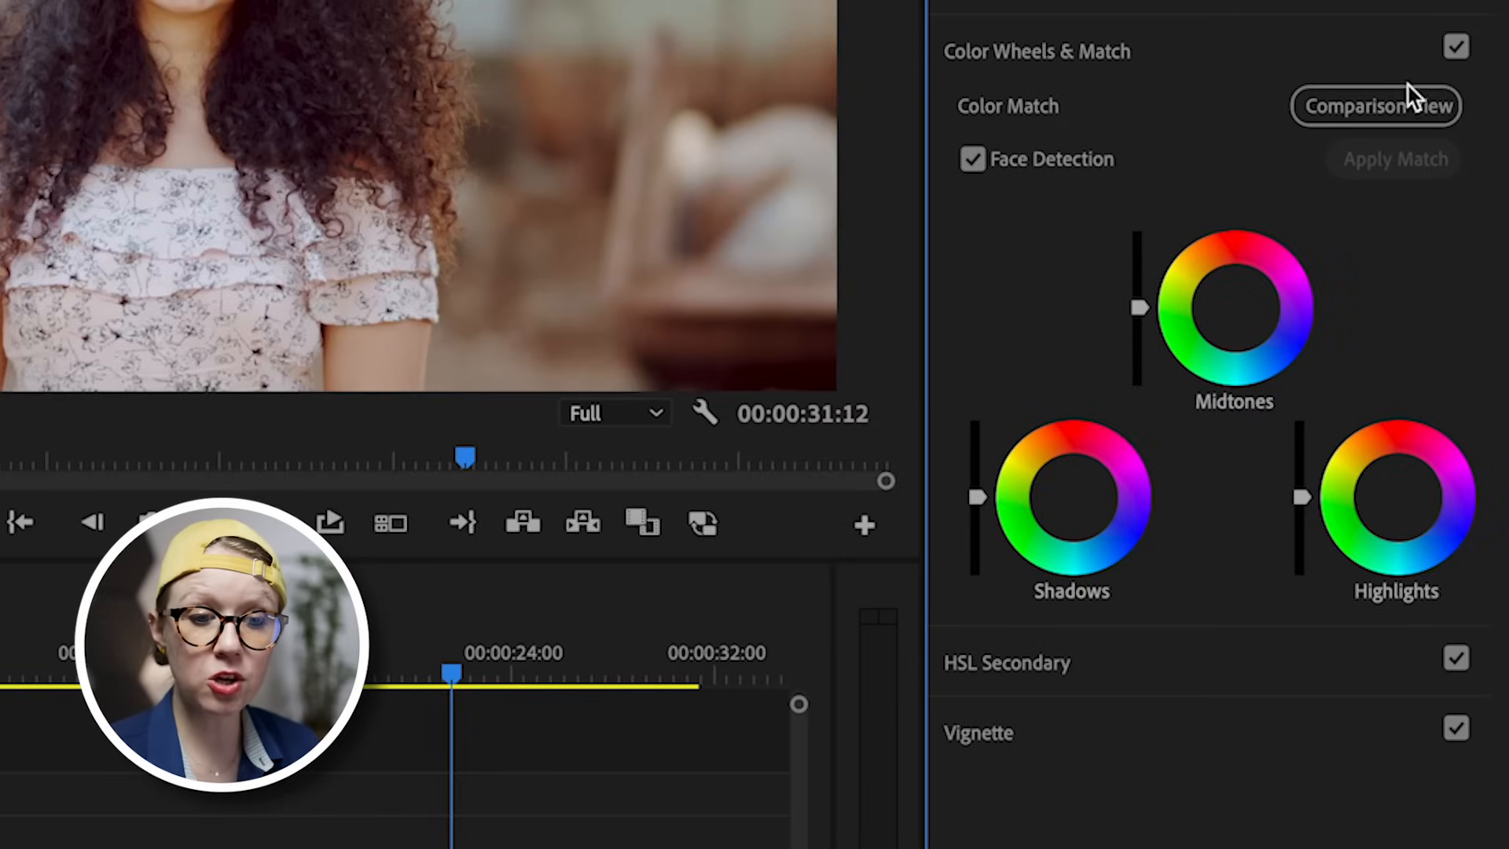
pyautogui.click(1374, 105)
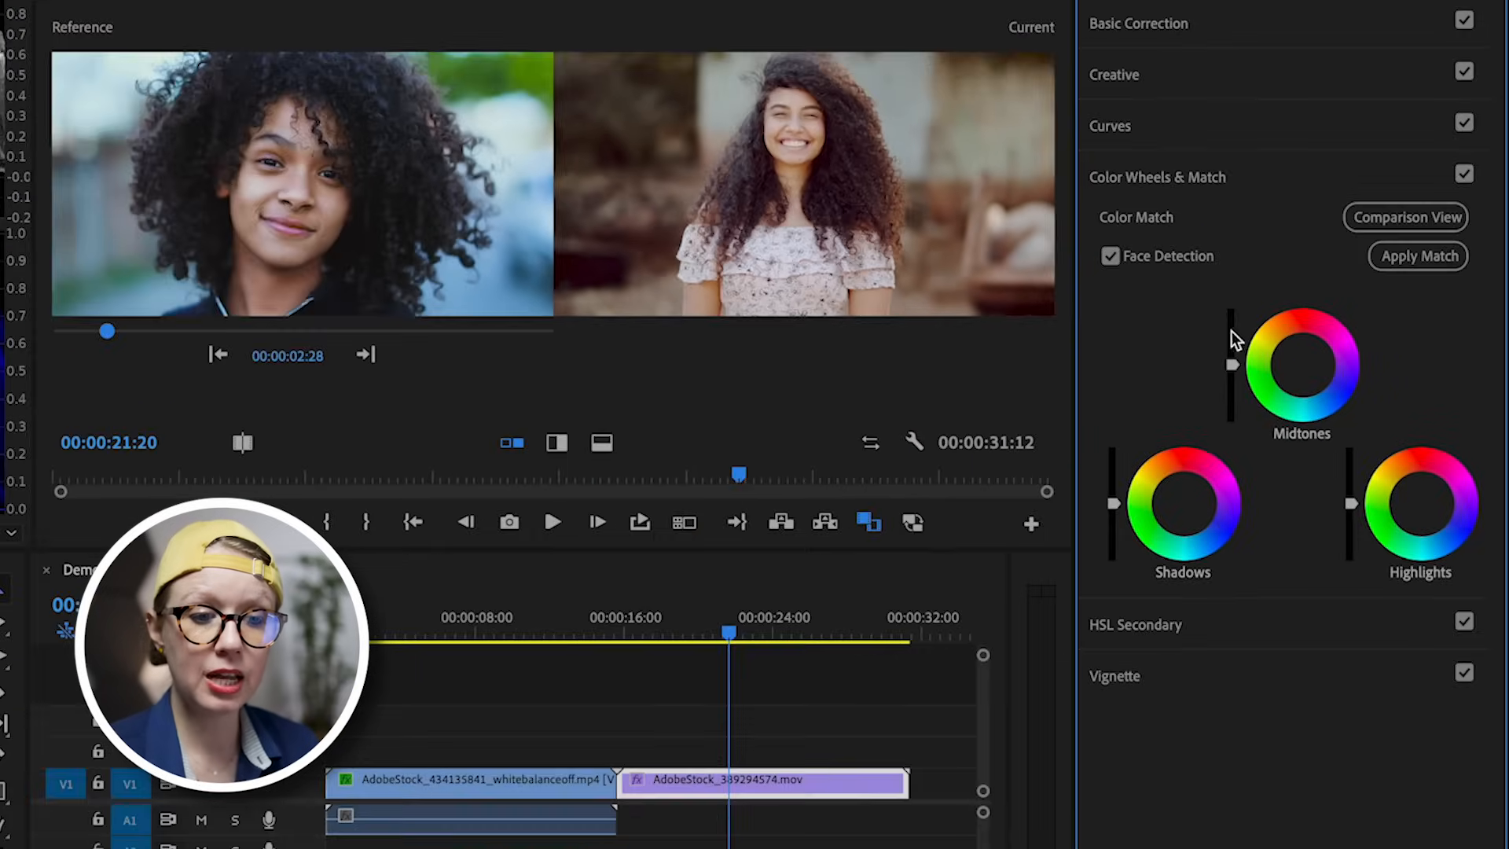
pyautogui.moveTo(1126, 342)
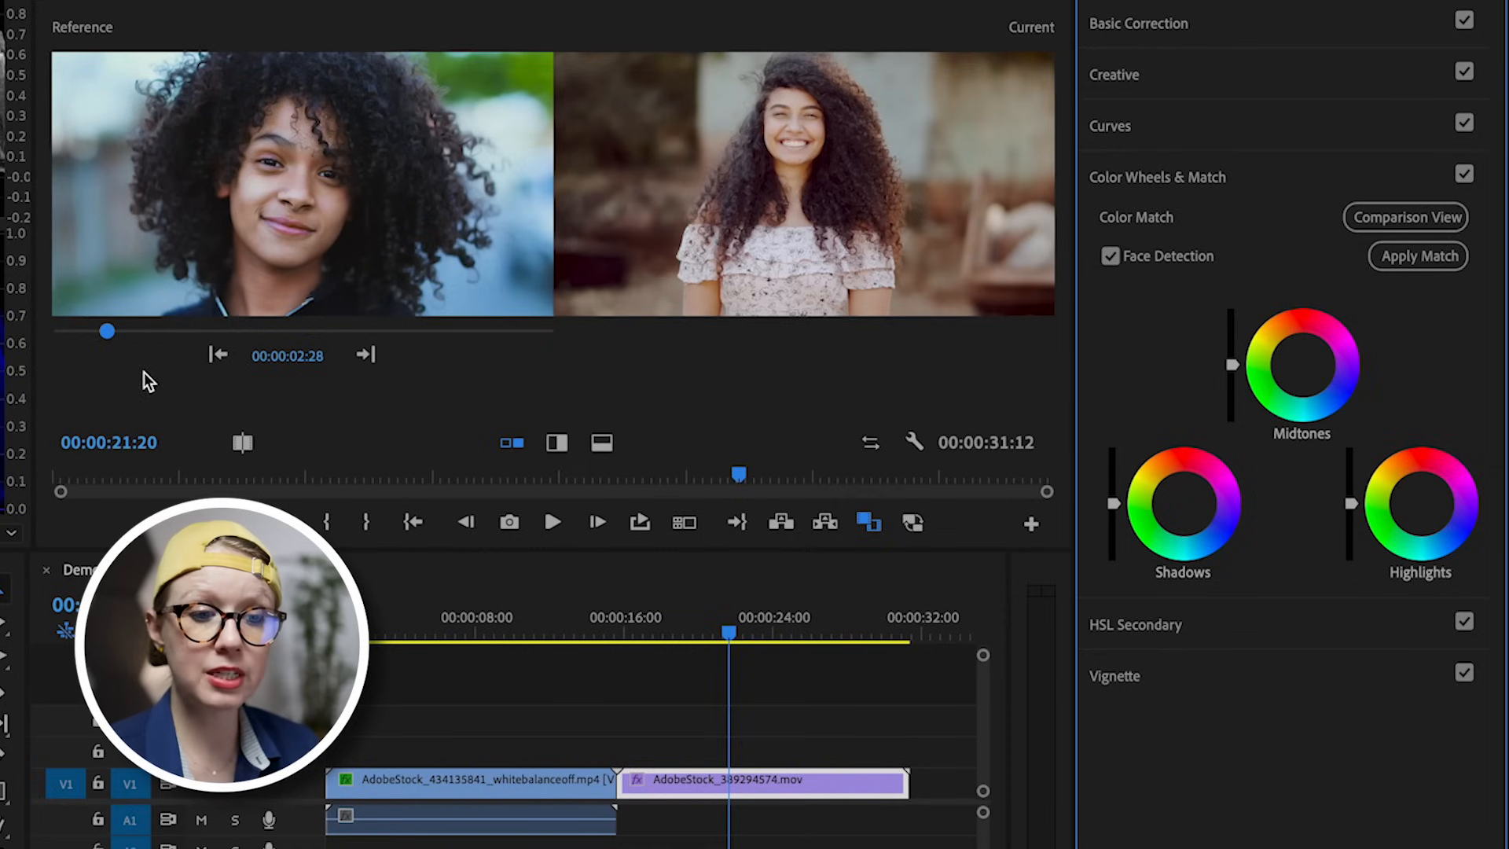
pyautogui.moveTo(845, 339)
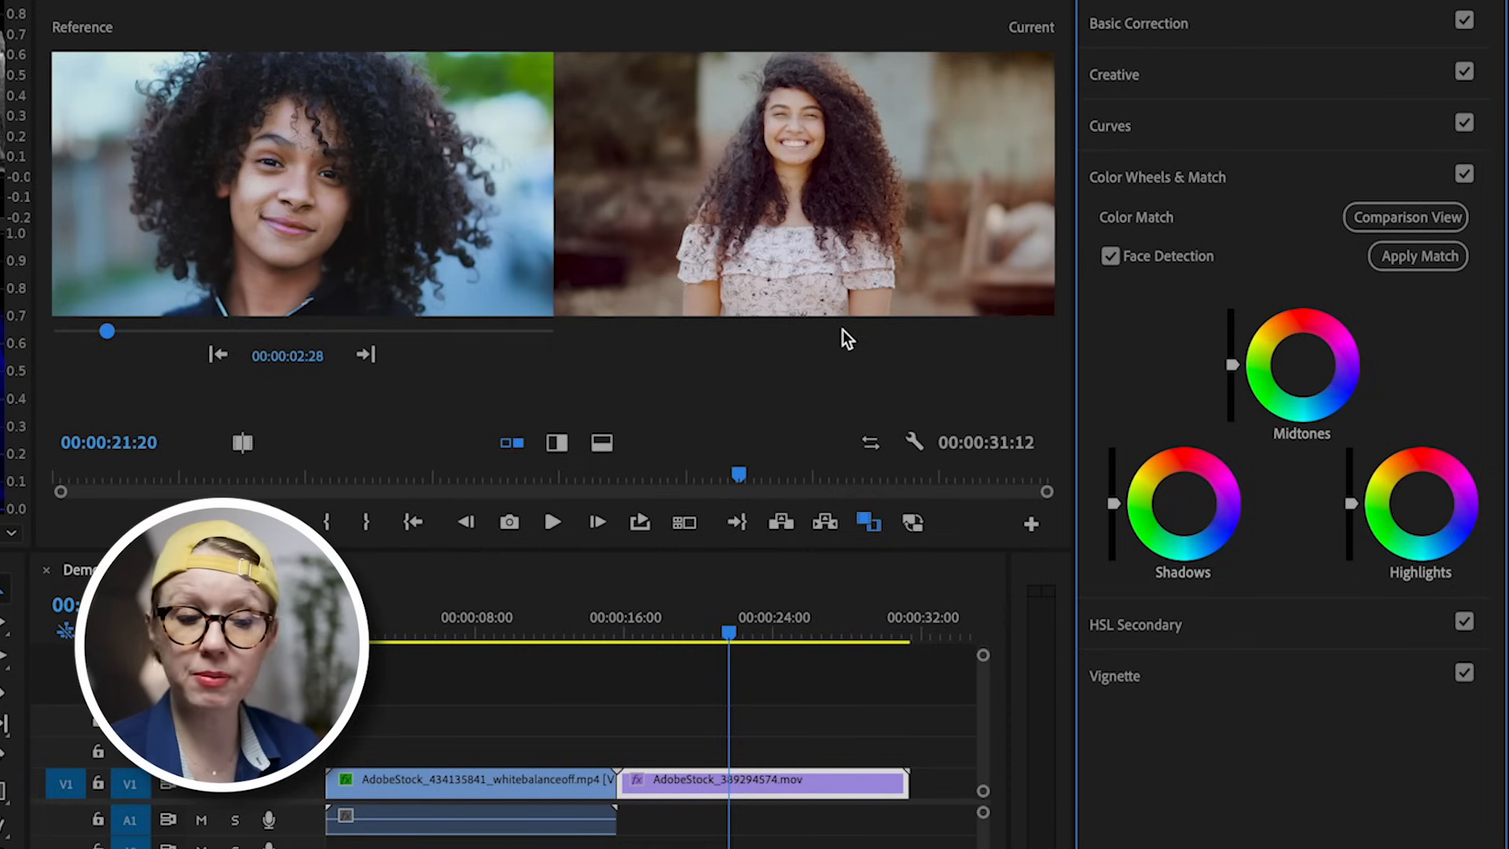
pyautogui.click(726, 633)
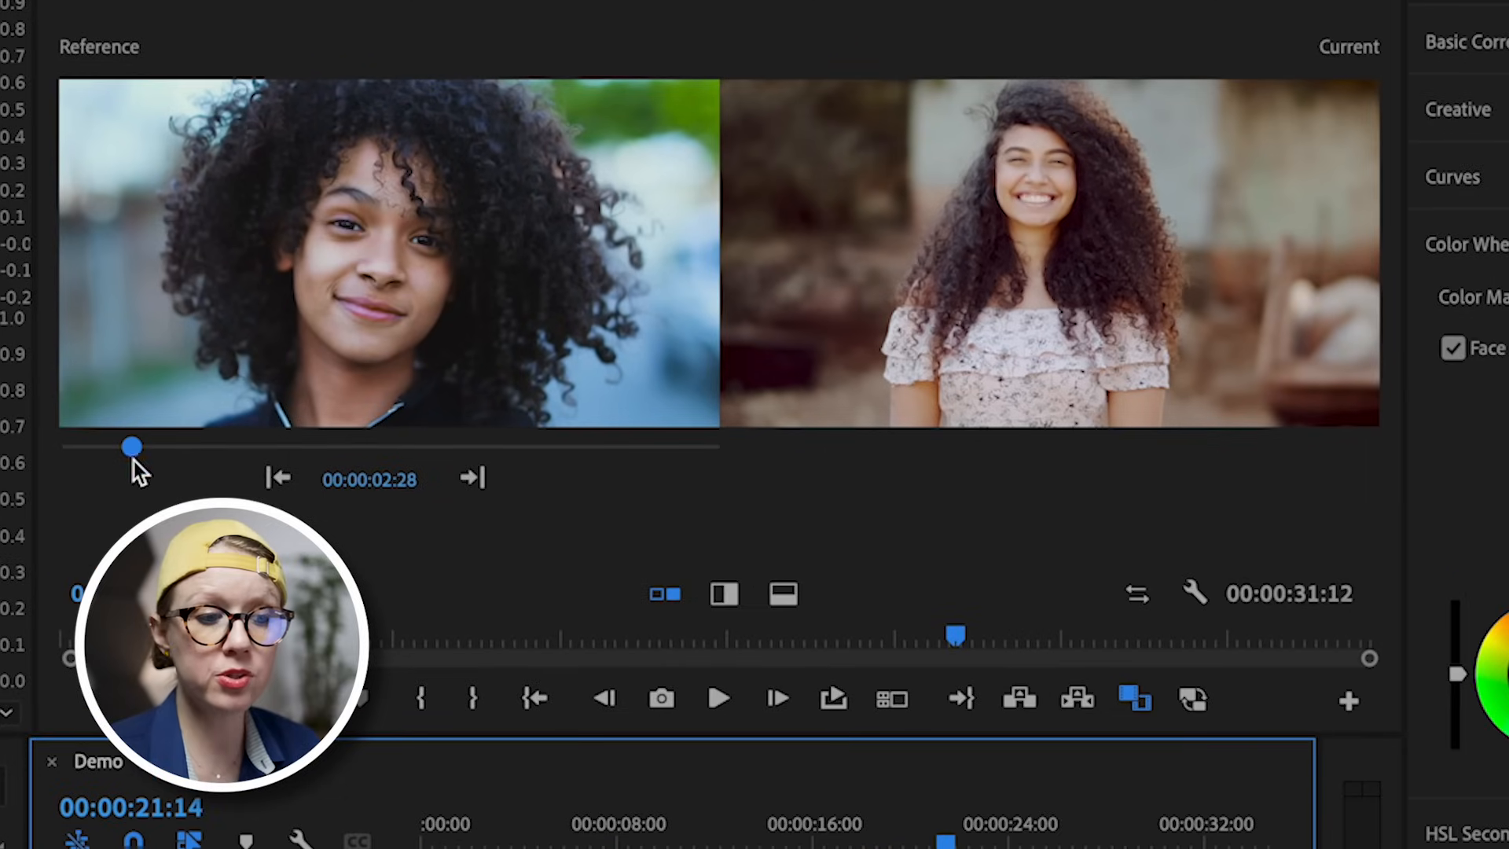
# Scrub the reference slider to a frame of the first, face-shot clip.
pyautogui.moveTo(132, 445); pyautogui.dragTo(537, 445)
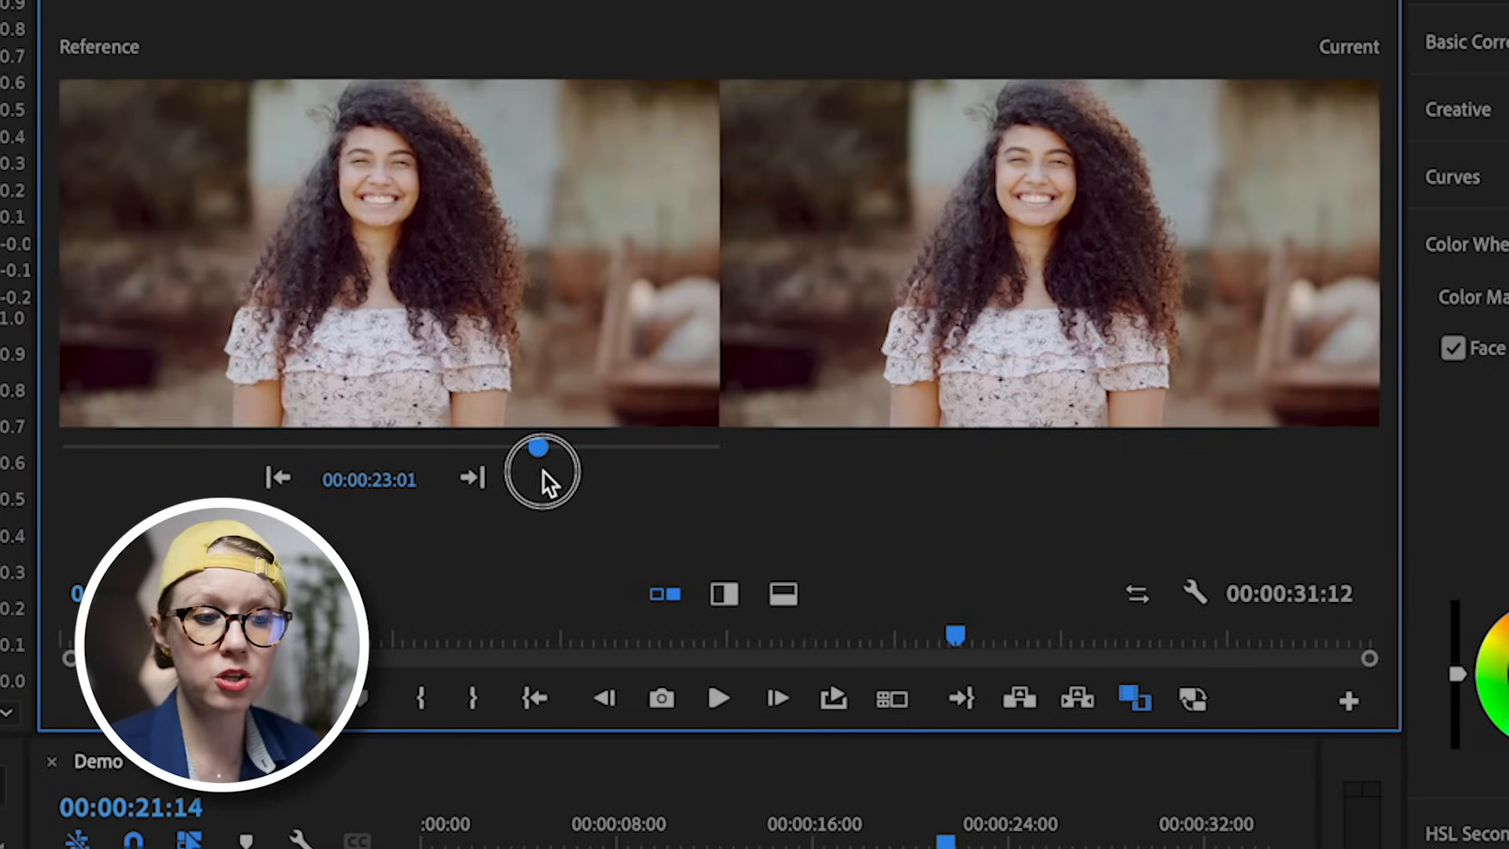
pyautogui.moveTo(539, 448); pyautogui.dragTo(168, 449)
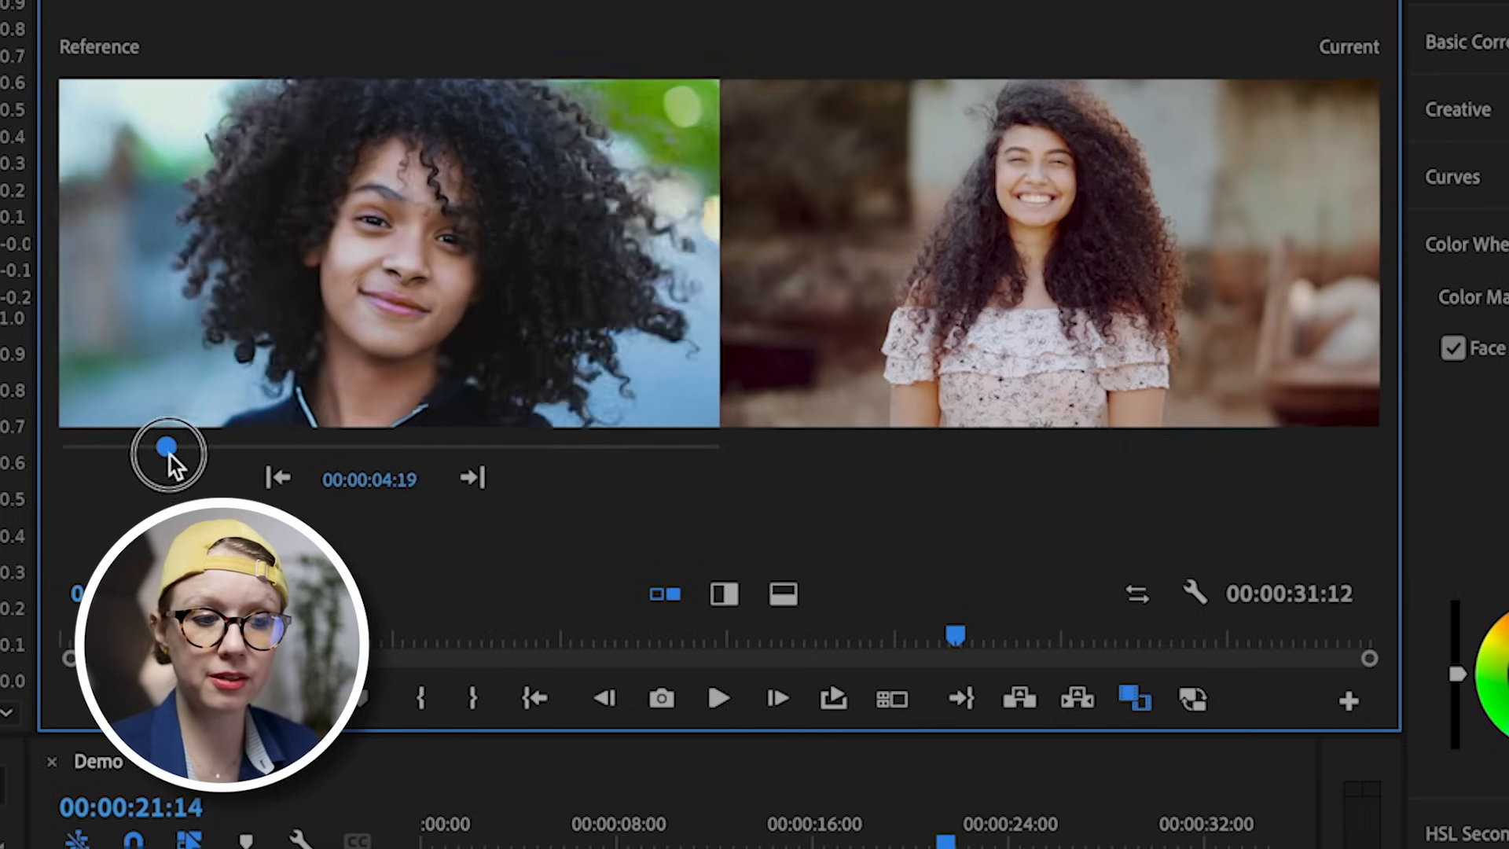
pyautogui.moveTo(163, 445); pyautogui.dragTo(171, 445)
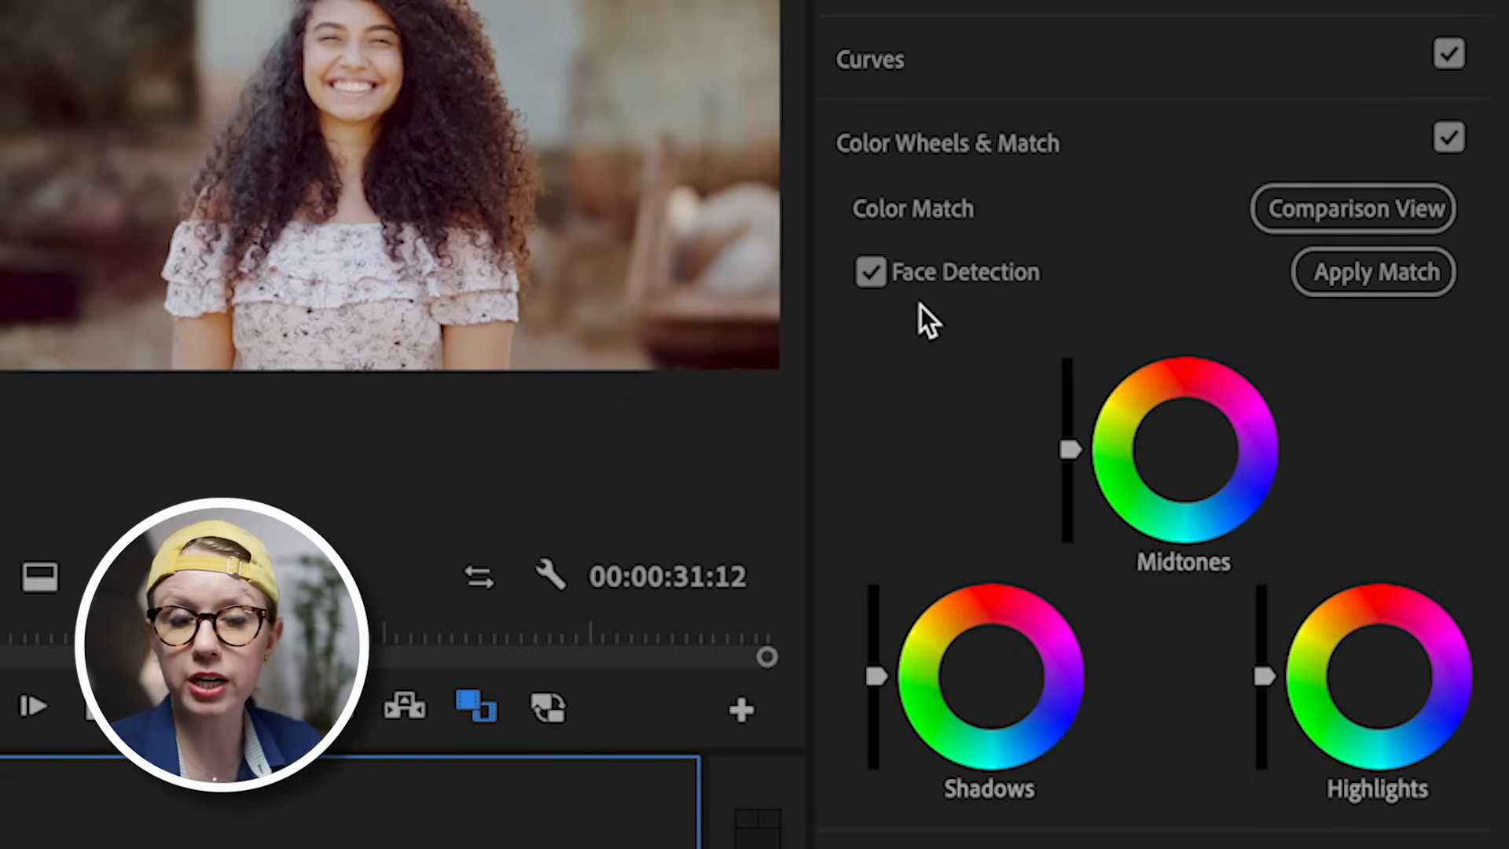
# With Face Detection on, Apply Match so the second clip matches the reference frame.
pyautogui.click(1354, 207)
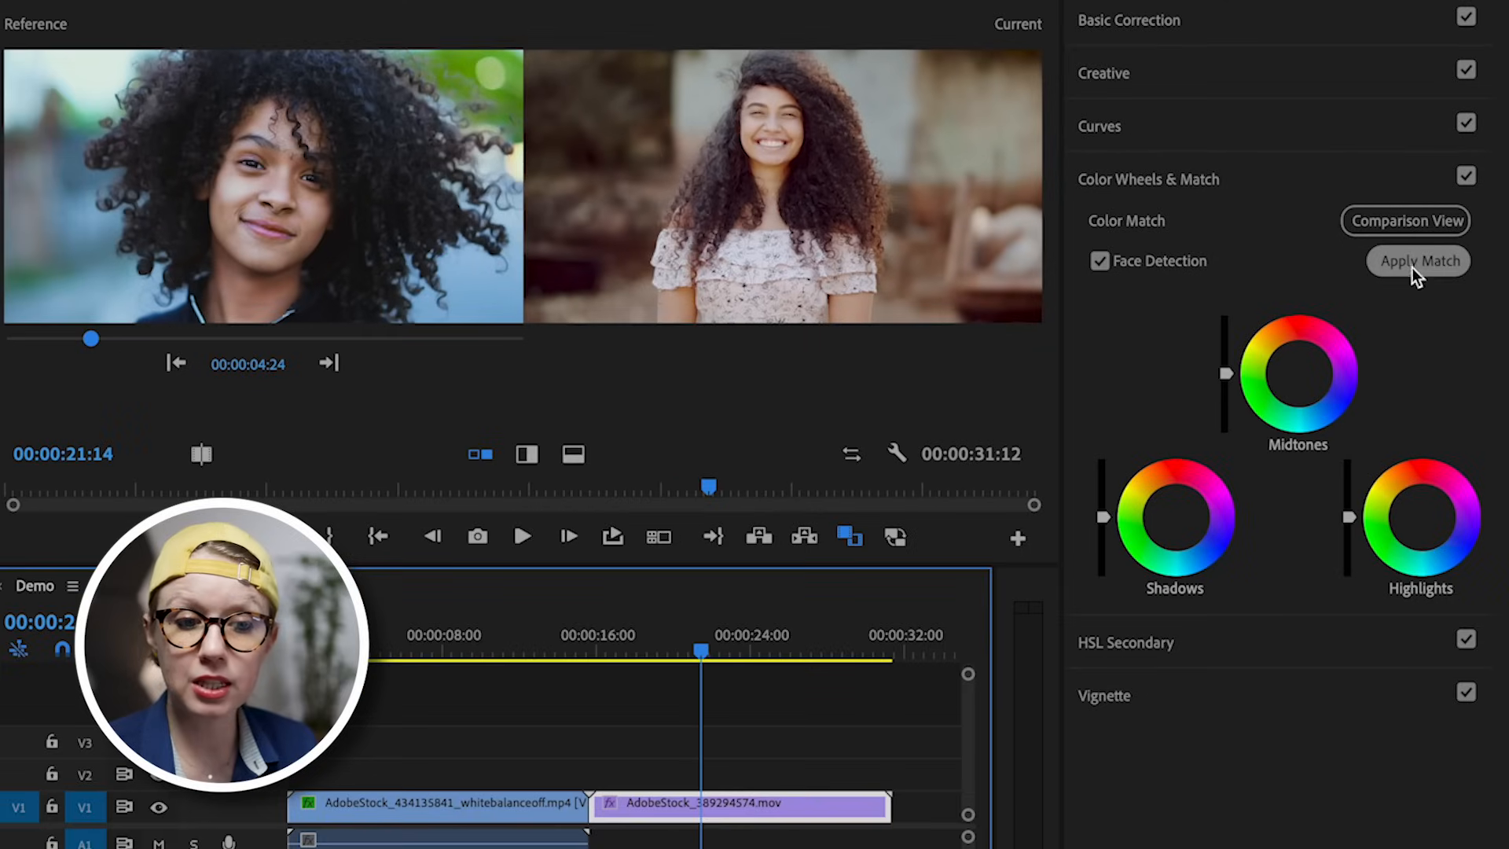
pyautogui.click(1418, 261)
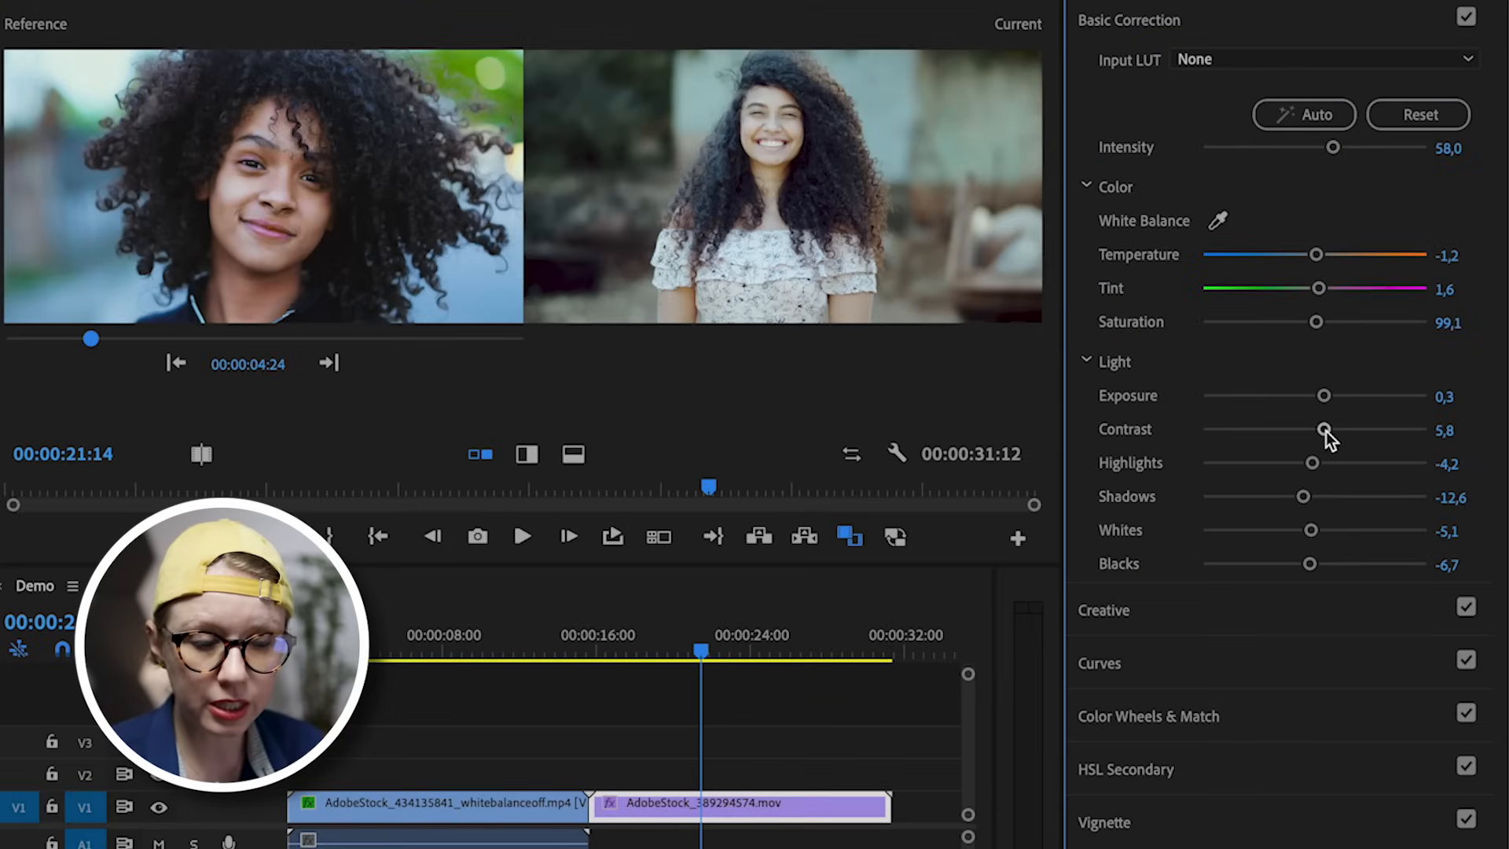
# Raise the matched clip's Contrast to about 29.9 and Saturation to about 116.1.
pyautogui.moveTo(1324, 429); pyautogui.dragTo(1338, 429)
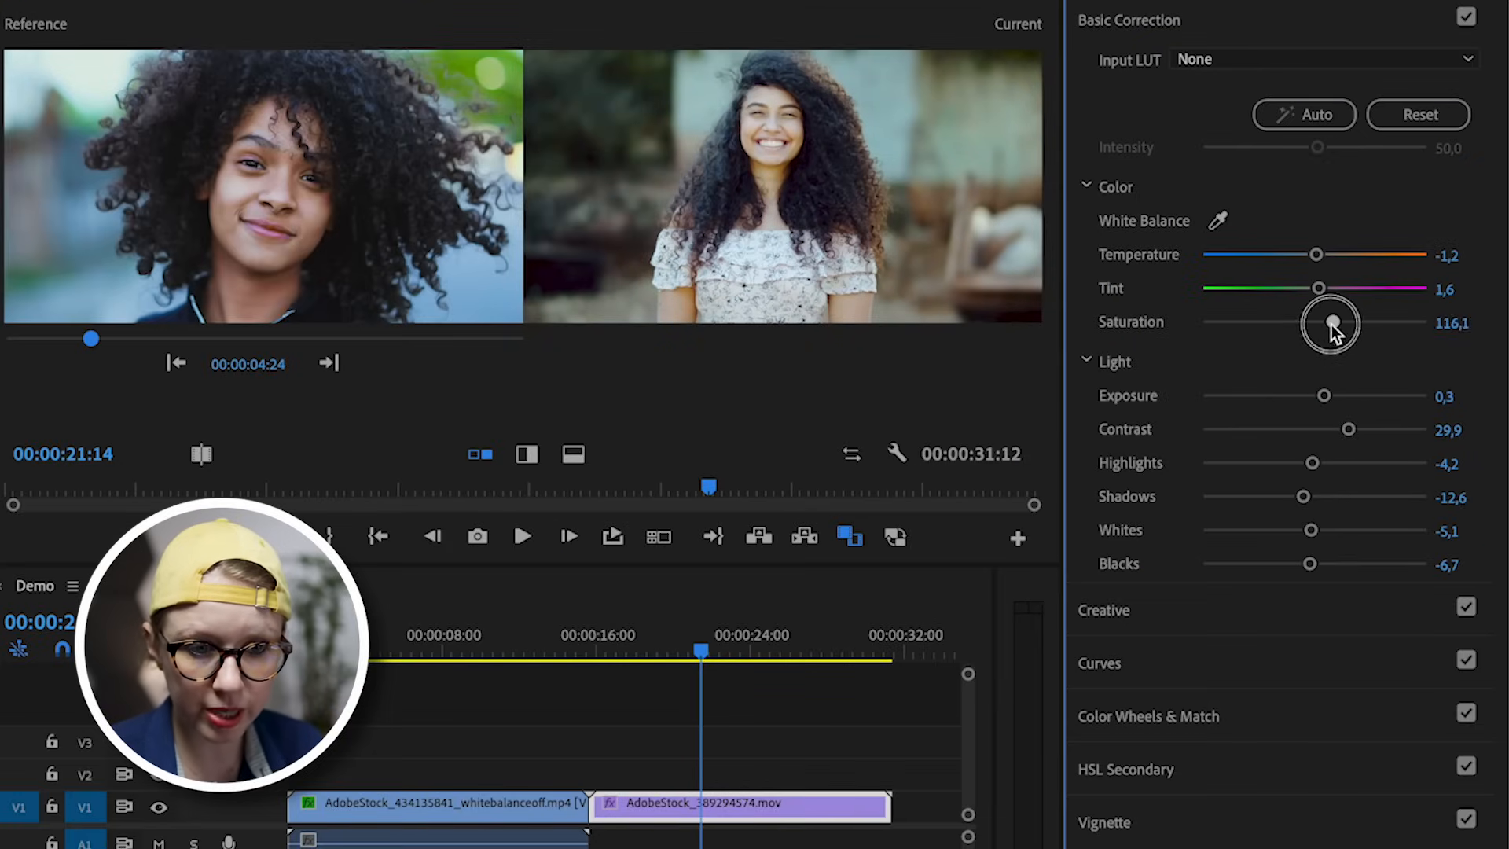
pyautogui.moveTo(1332, 322); pyautogui.dragTo(1338, 322)
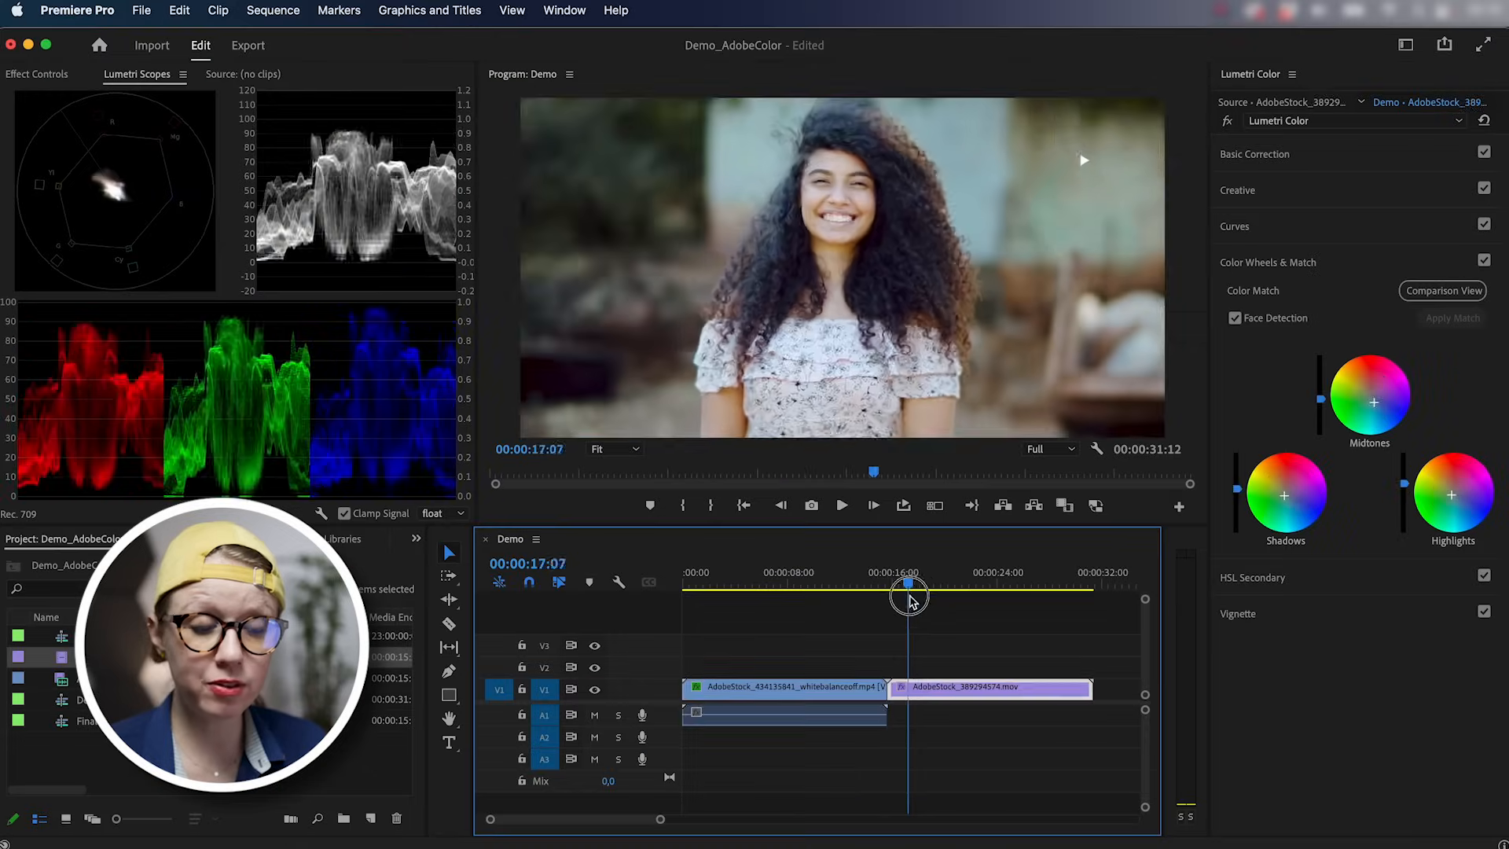
# Scrub the playhead through the graded second clip in the normal program view.
pyautogui.moveTo(910, 584); pyautogui.dragTo(915, 585)
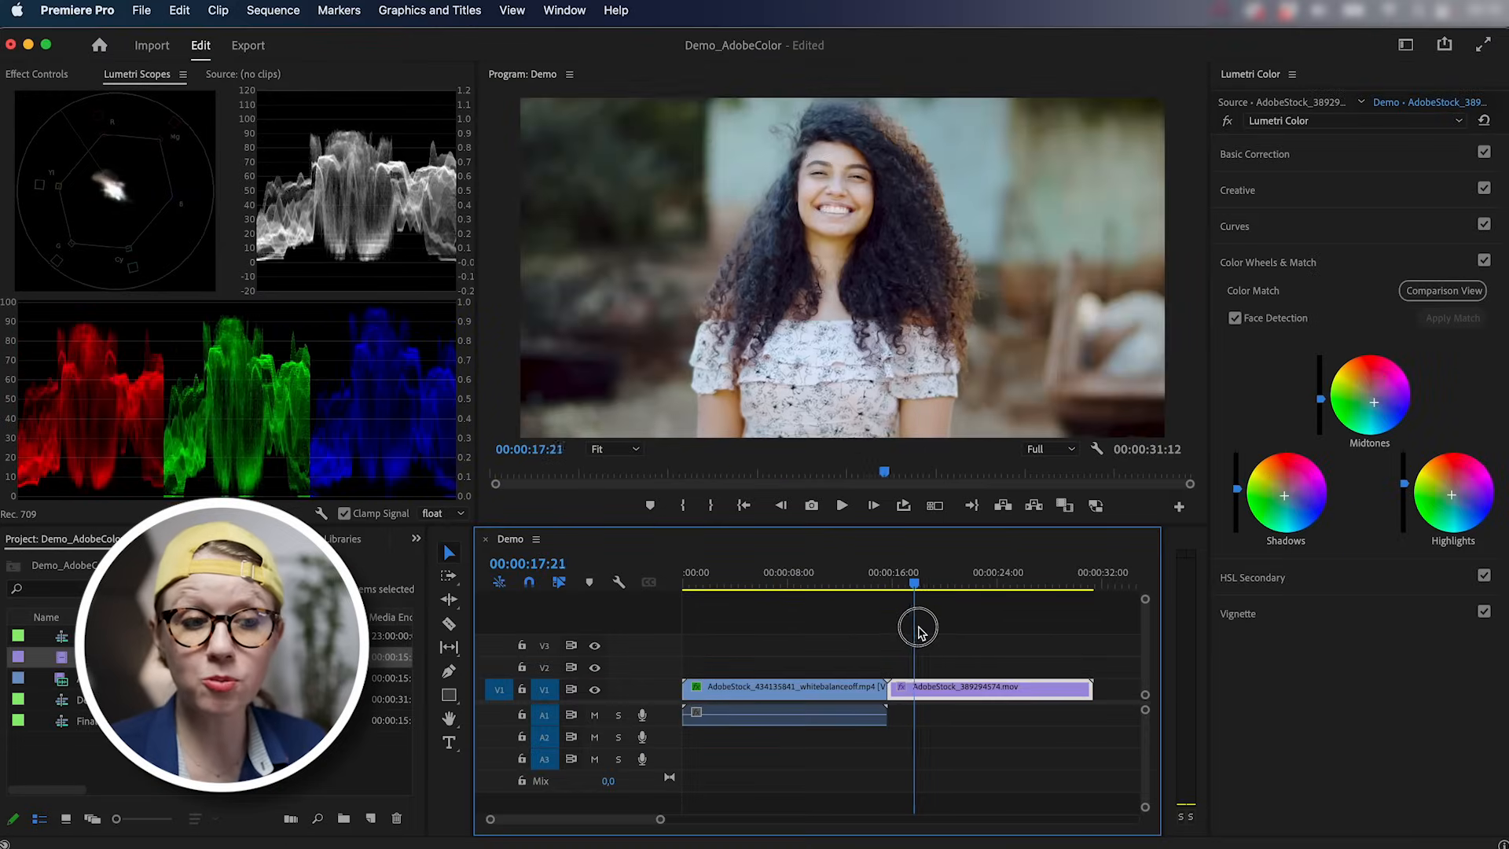